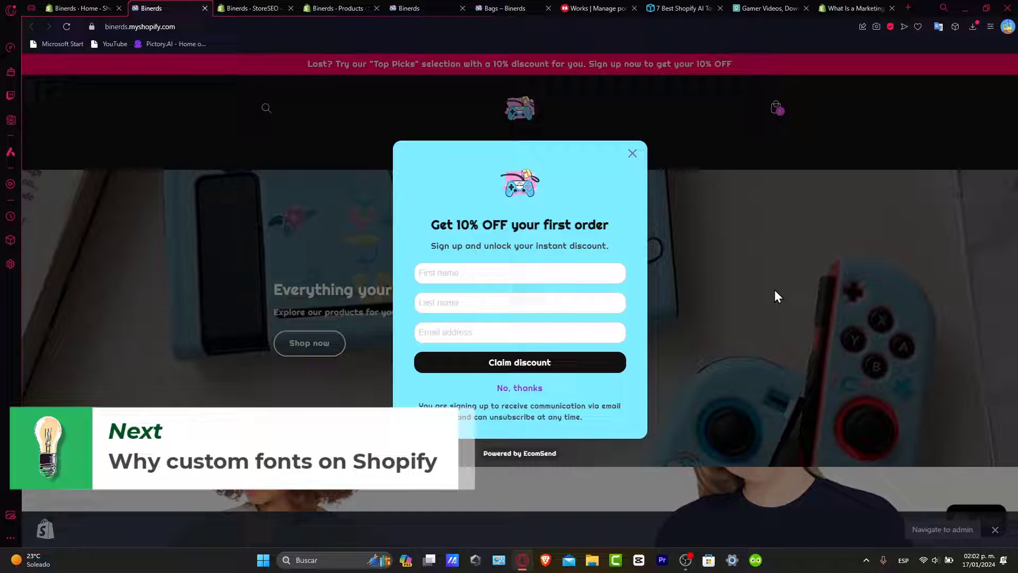
- Dismiss the 10% OFF sign-up popup and scroll through the Binerds storefront home page
{"action": "left_click", "coordinate": [630, 152]}
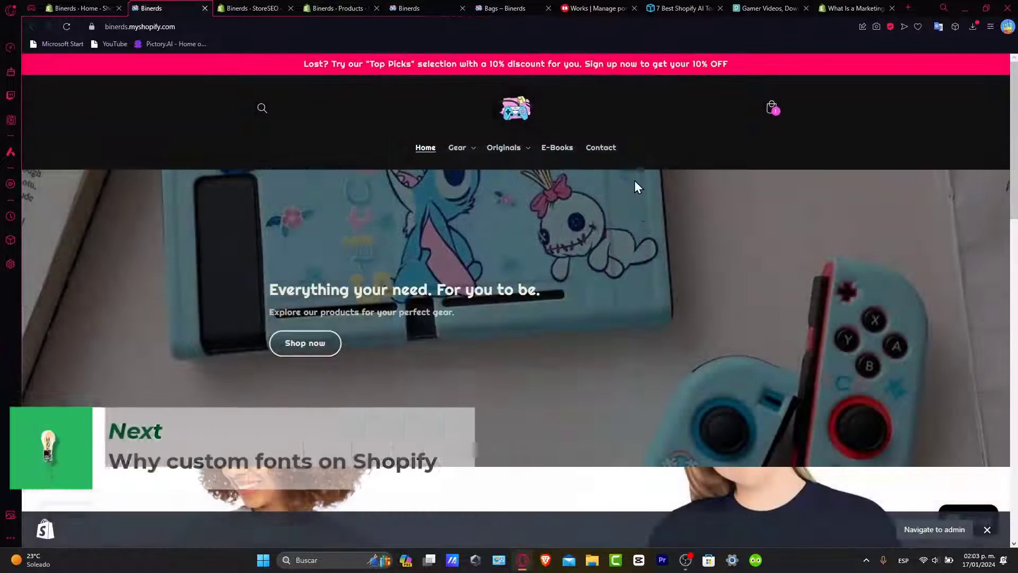
{"action": "scroll", "scroll_direction": "down", "scroll_amount": 3}
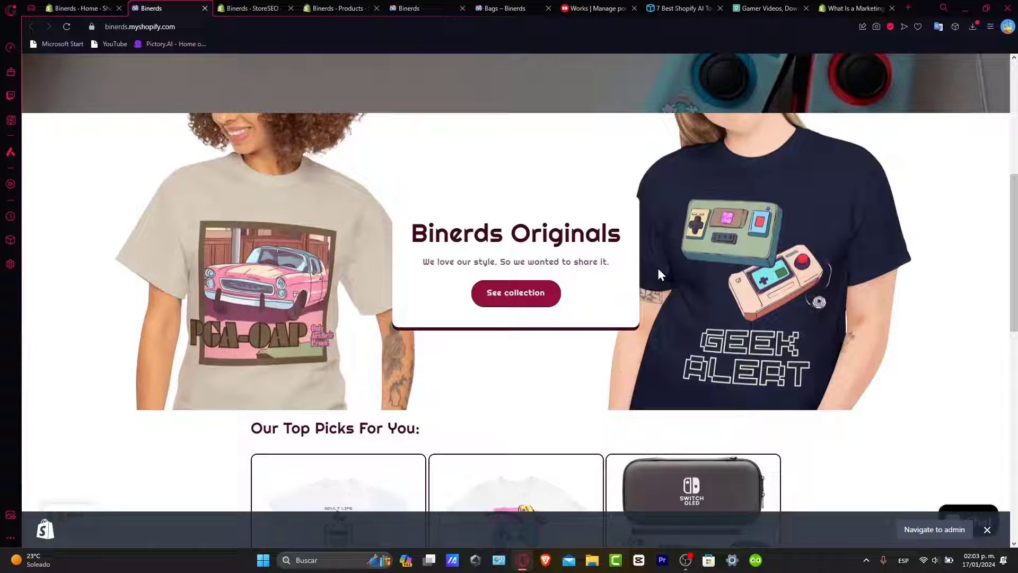
{"action": "scroll", "scroll_direction": "down", "scroll_amount": 3}
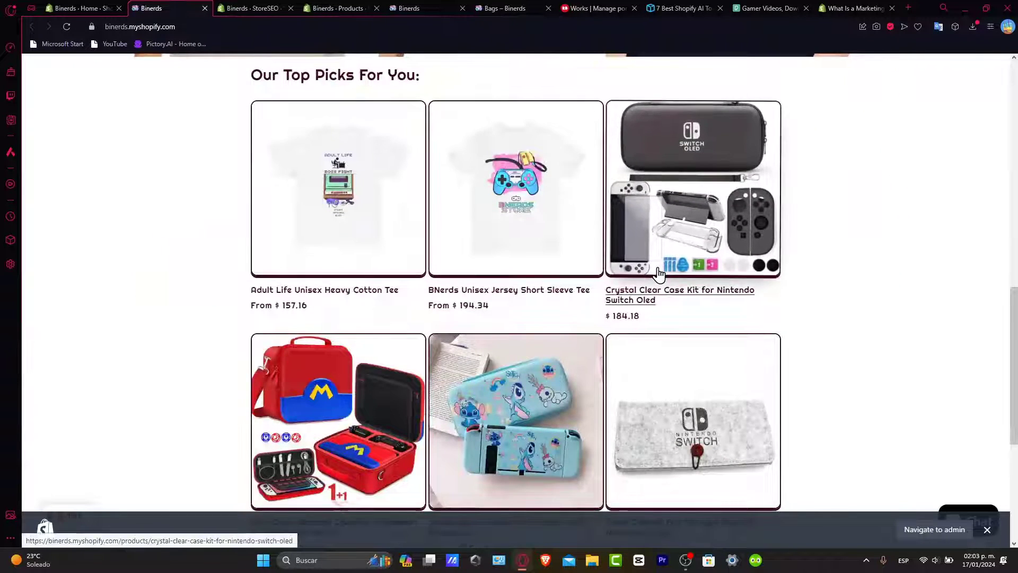
{"action": "scroll", "scroll_direction": "down", "scroll_amount": 3}
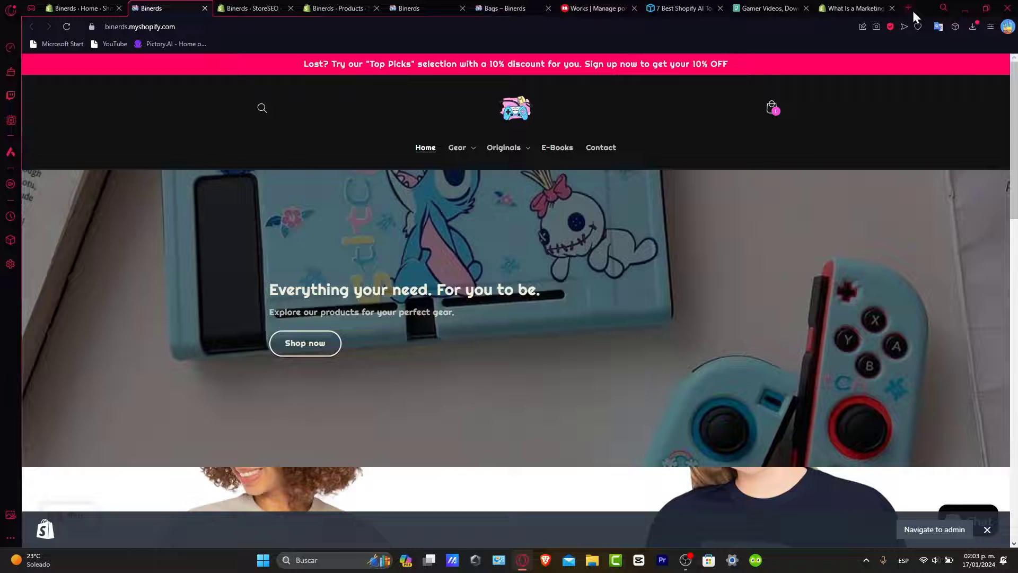
- Search for Google Fonts and reach the fonts.google.com catalogue
{"action": "left_click", "coordinate": [909, 7]}
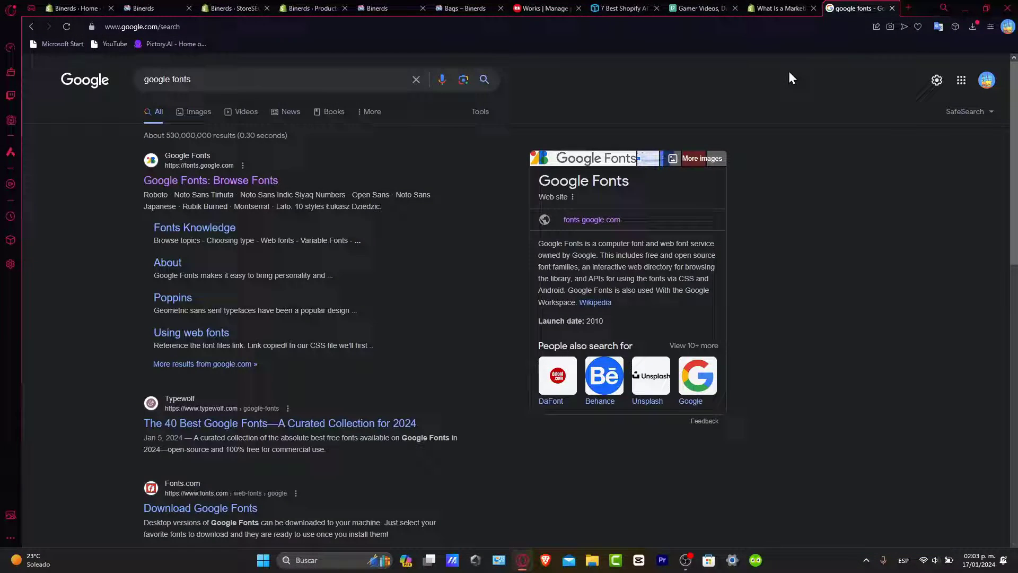
{"action": "left_click", "coordinate": [210, 181]}
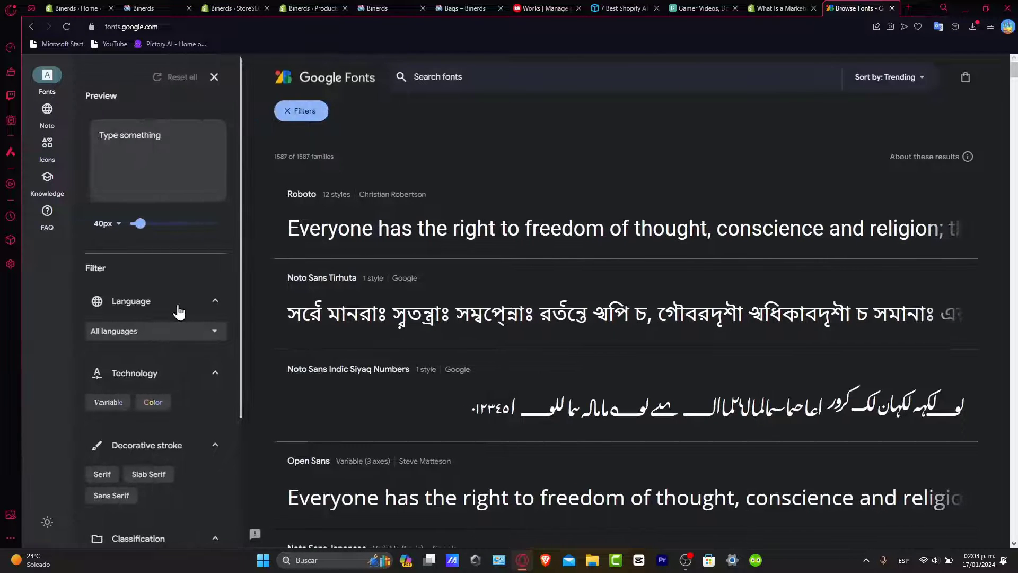
{"action": "scroll", "scroll_direction": "down", "scroll_amount": 3}
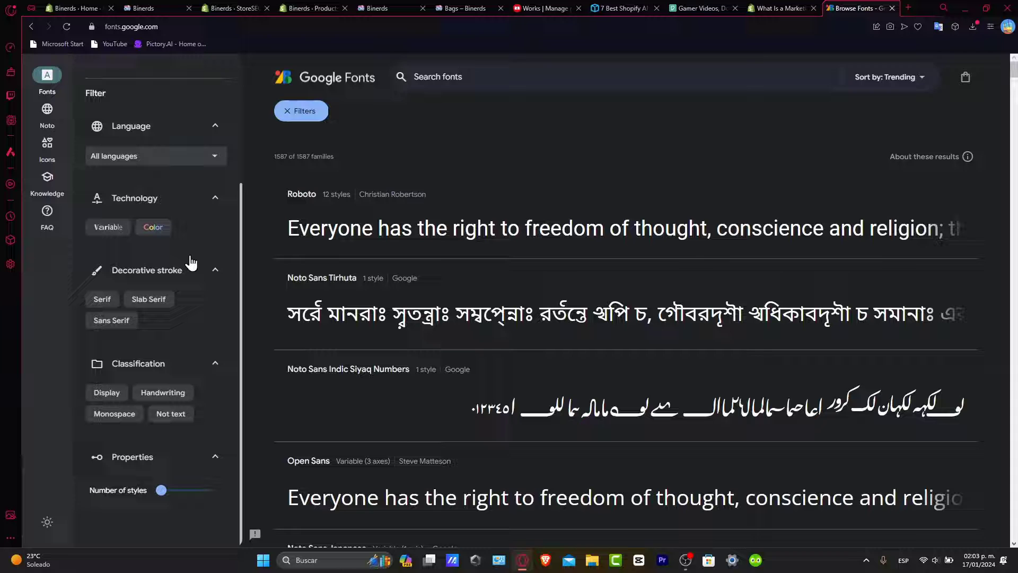
{"action": "scroll", "scroll_direction": "down", "scroll_amount": 3}
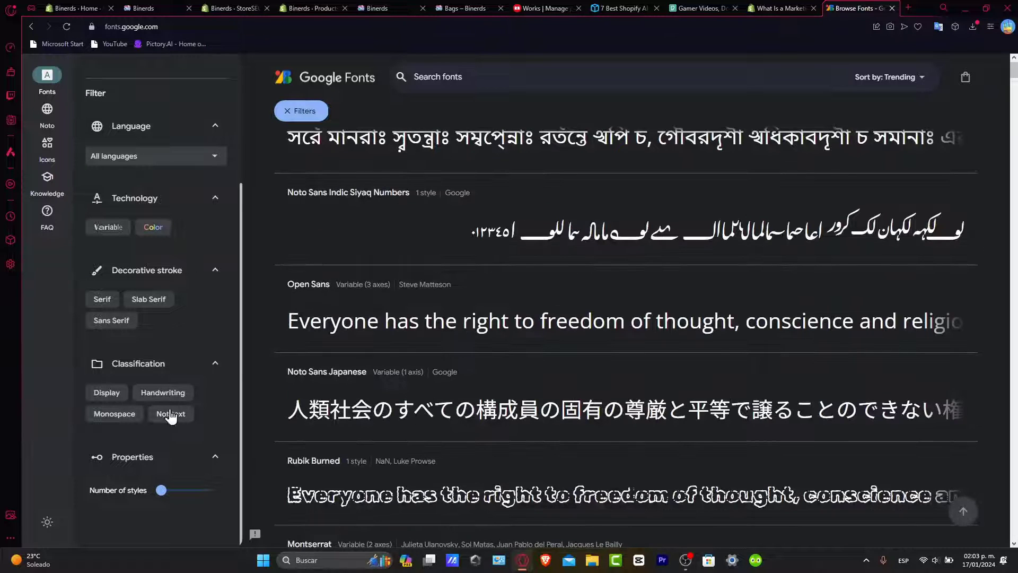
{"action": "mouse_move", "coordinate": [204, 396]}
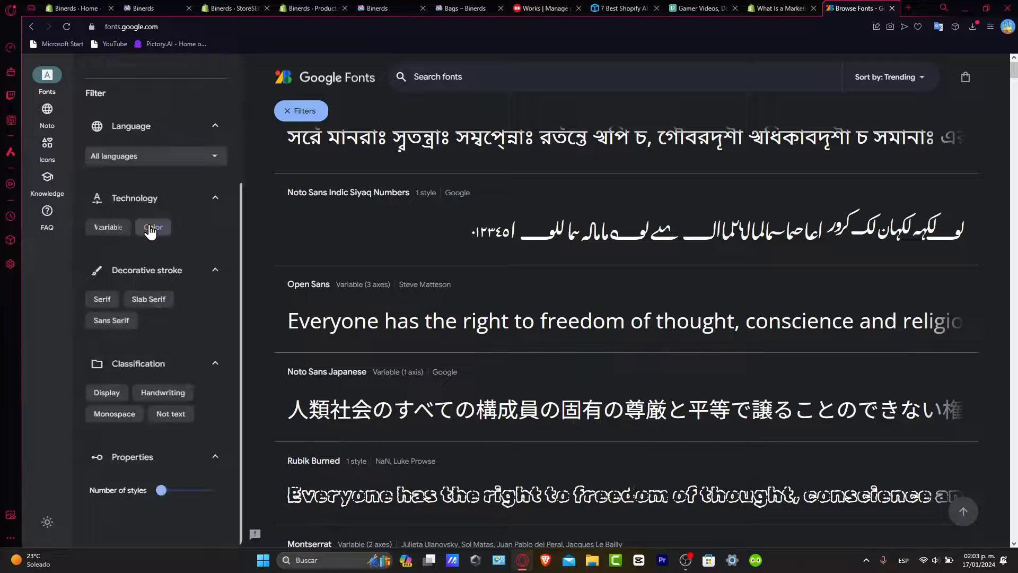
- Filter to Color fonts and download the Noto Color Emoji family
{"action": "left_click", "coordinate": [153, 226]}
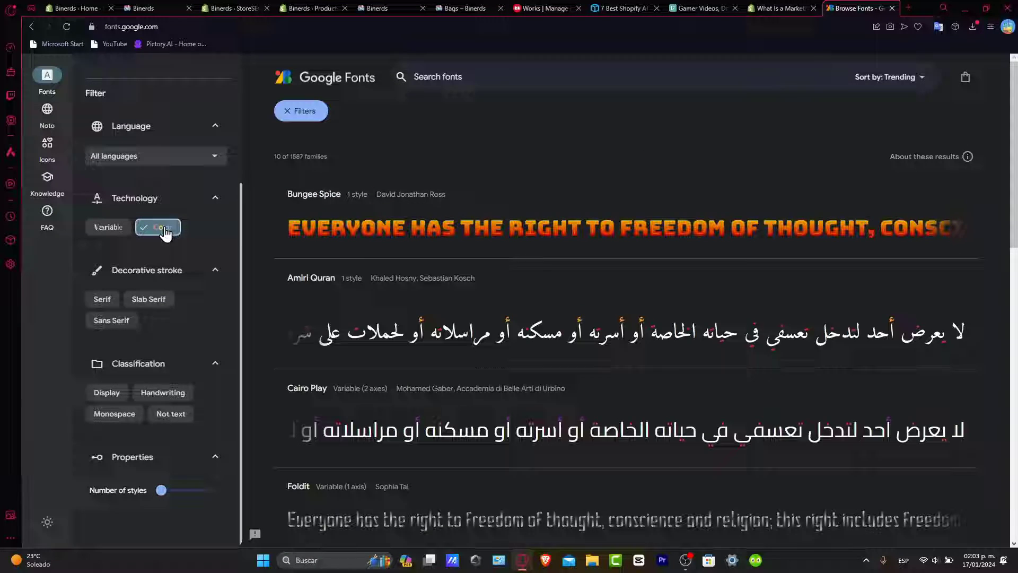
{"action": "left_click", "coordinate": [165, 227]}
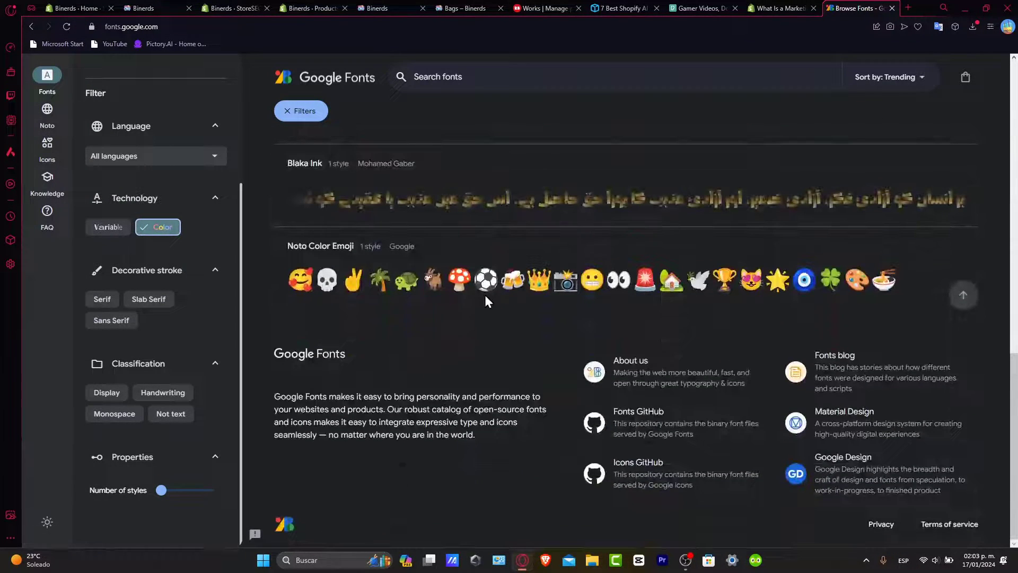
{"action": "left_click", "coordinate": [320, 245]}
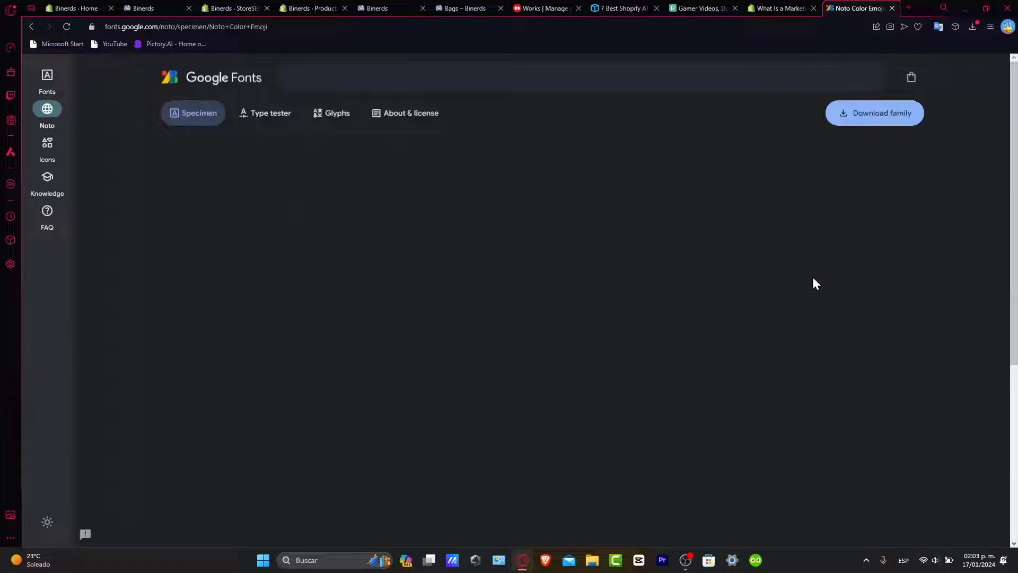
{"action": "left_click", "coordinate": [874, 113]}
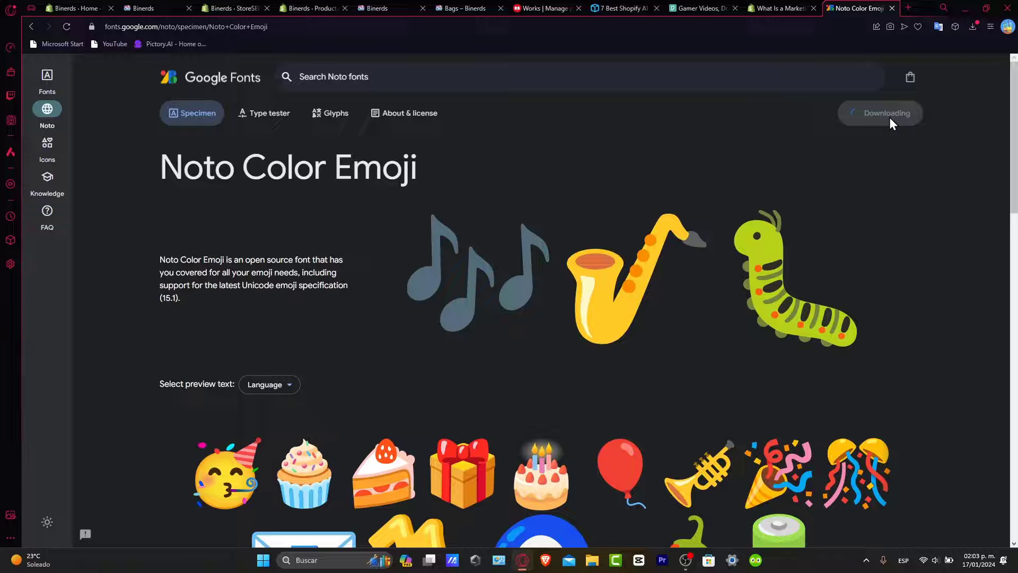
{"action": "scroll", "scroll_direction": "down", "scroll_amount": 3}
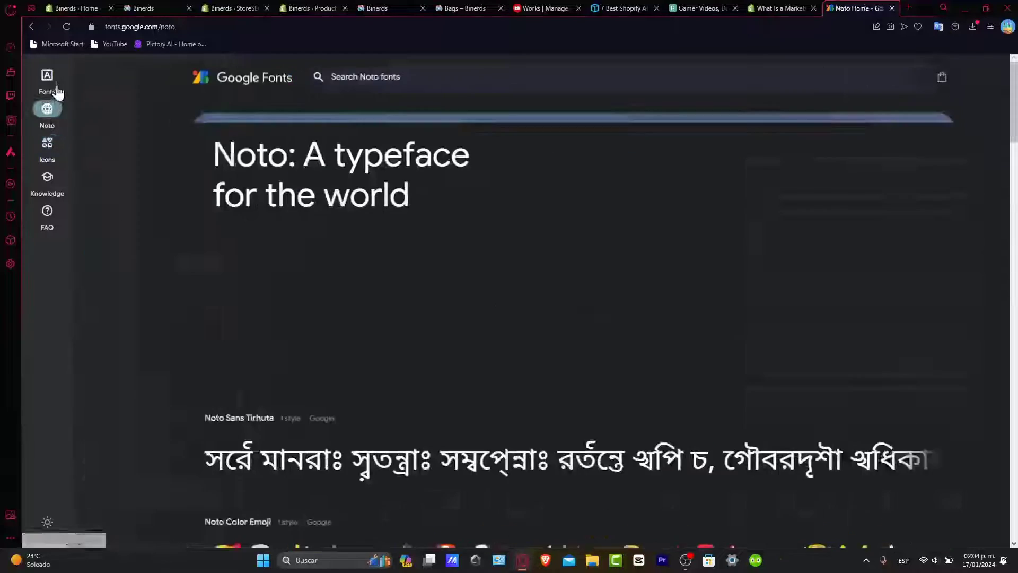
- Filter the catalogue to Variable, non-Color, Handwriting fonts and scroll to Edu QLD Beginner
{"action": "left_click", "coordinate": [47, 81]}
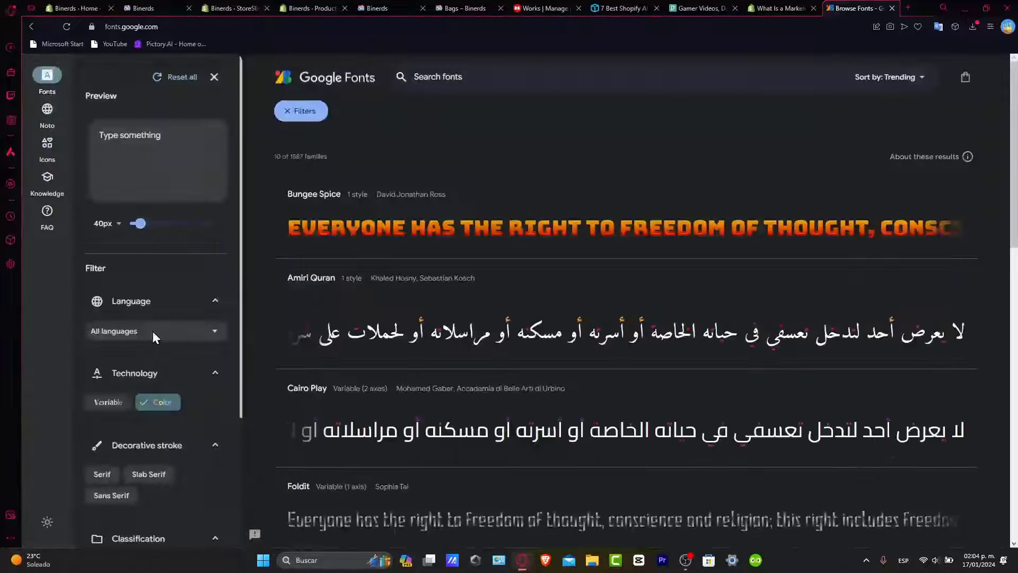
{"action": "left_click", "coordinate": [109, 402]}
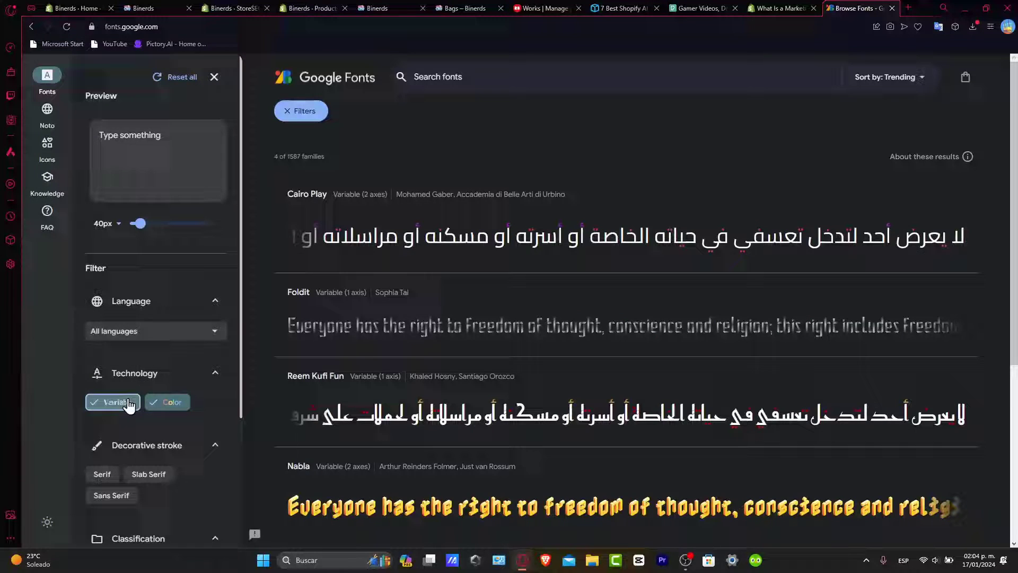
{"action": "left_click", "coordinate": [162, 402]}
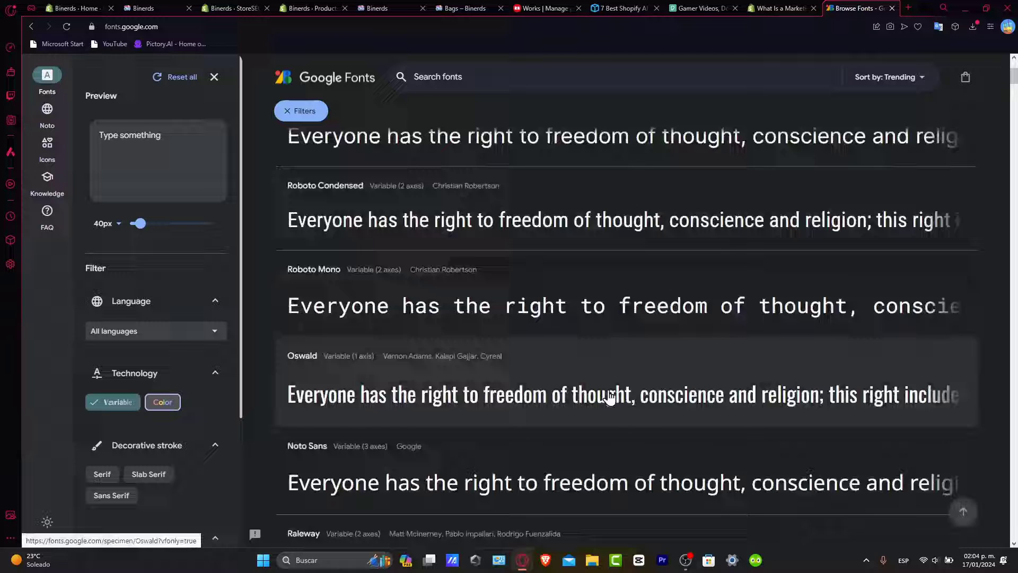
{"action": "scroll", "scroll_direction": "down", "scroll_amount": 3}
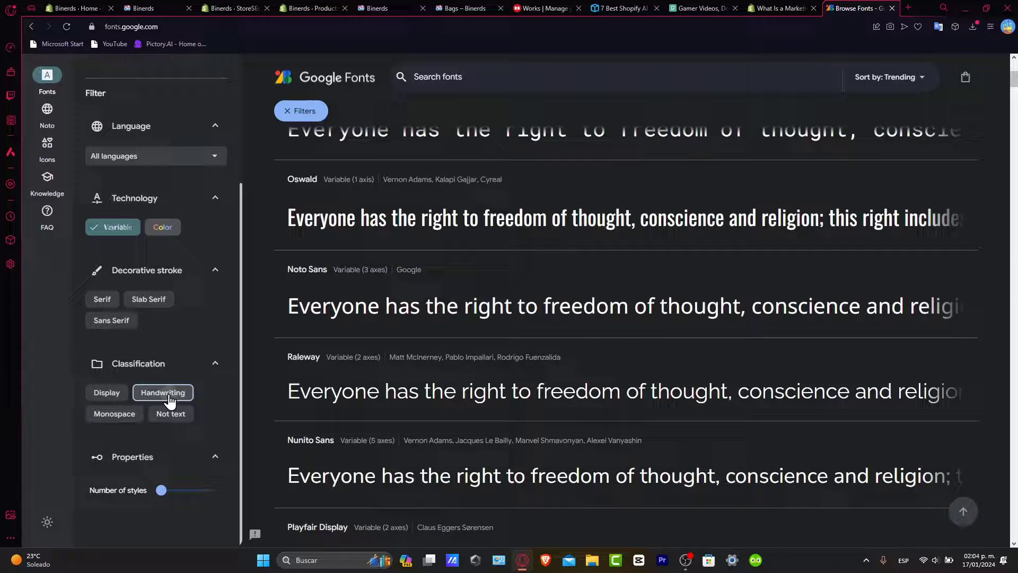
{"action": "left_click", "coordinate": [162, 392]}
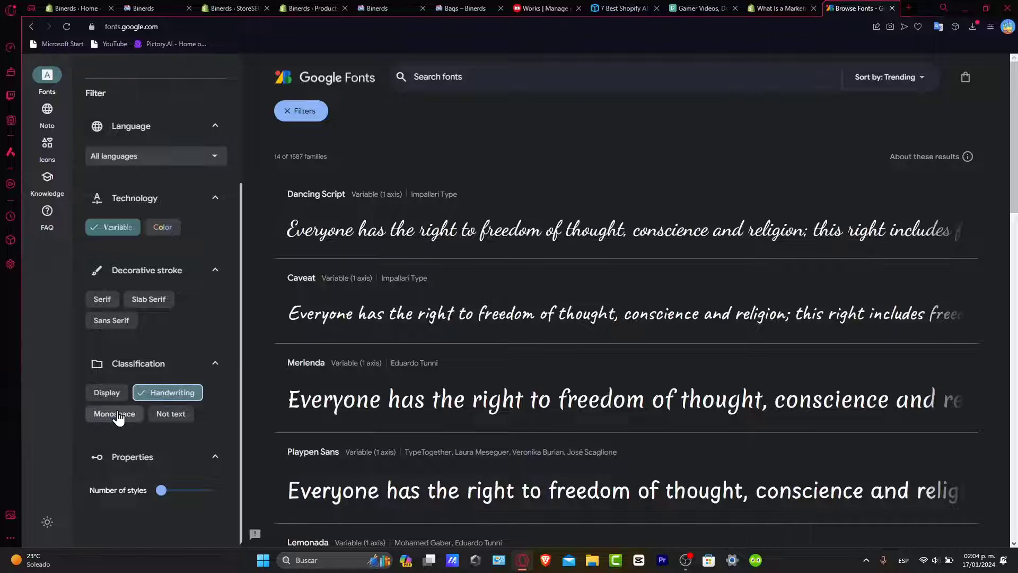
{"action": "scroll", "scroll_direction": "down", "scroll_amount": 3}
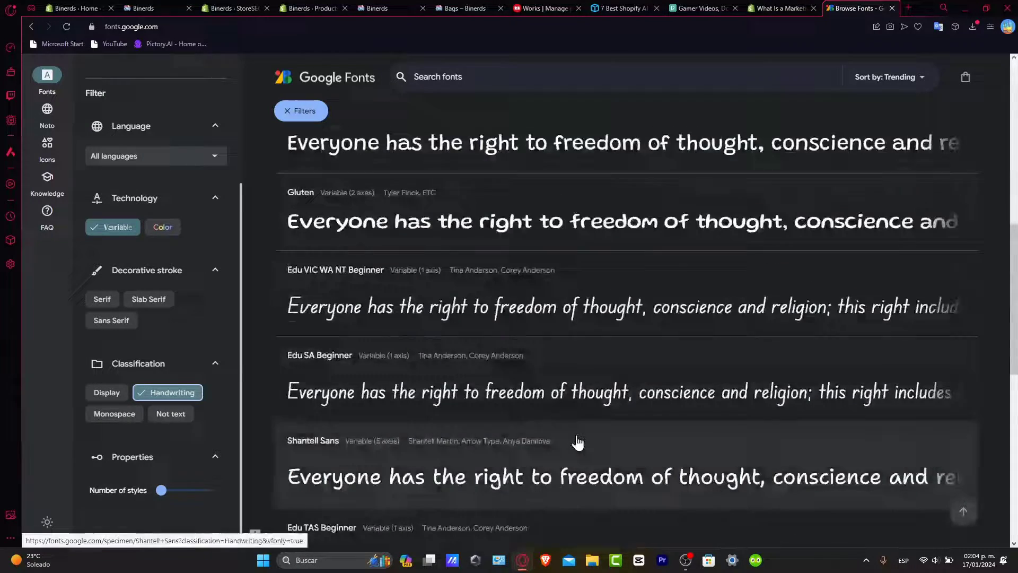
{"action": "scroll", "scroll_direction": "down", "scroll_amount": 3}
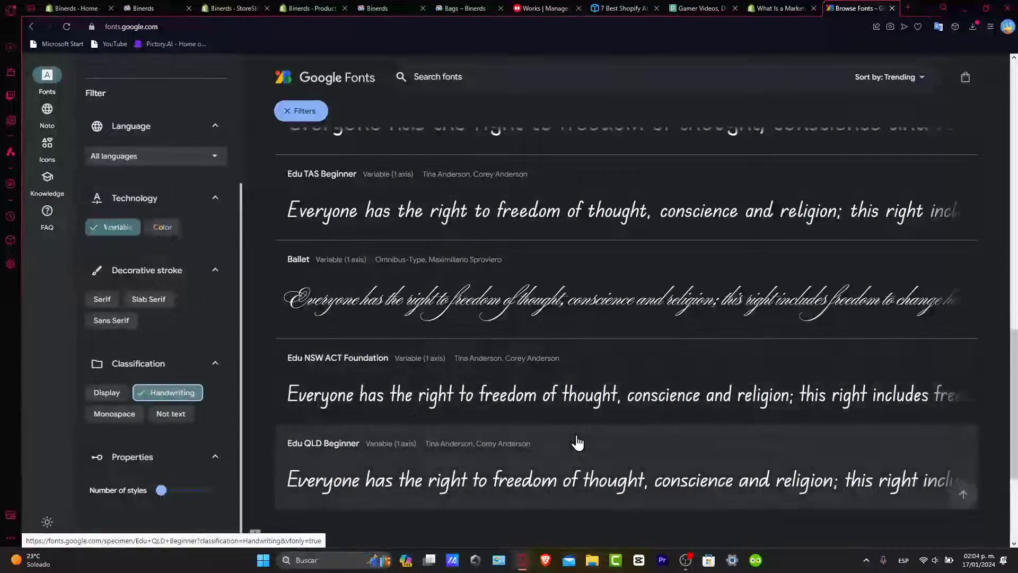
{"action": "scroll", "scroll_direction": "down", "scroll_amount": 3}
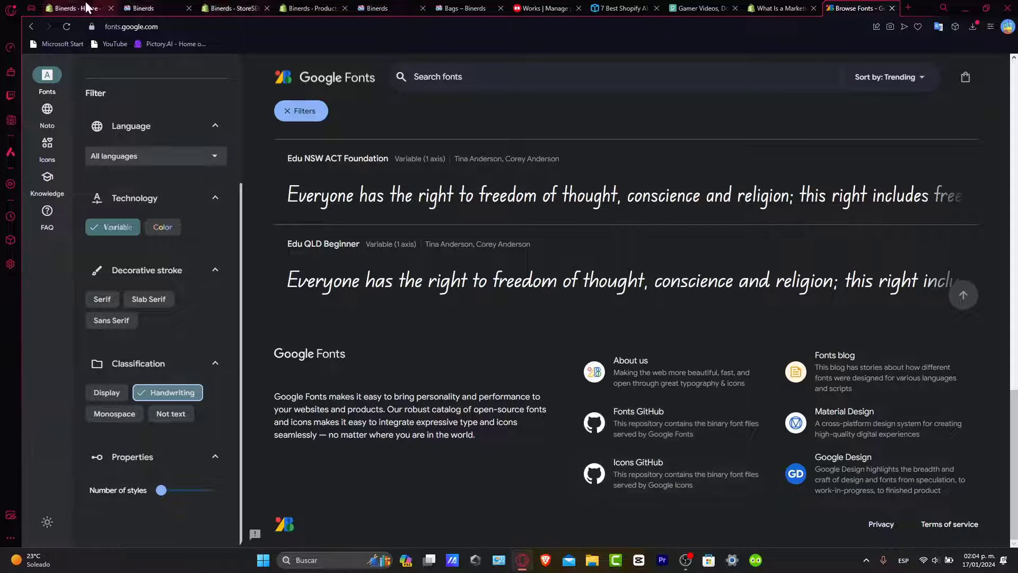
- From the Shopify admin, go to Online Store and start customizing the Crave theme
{"action": "left_click", "coordinate": [71, 8]}
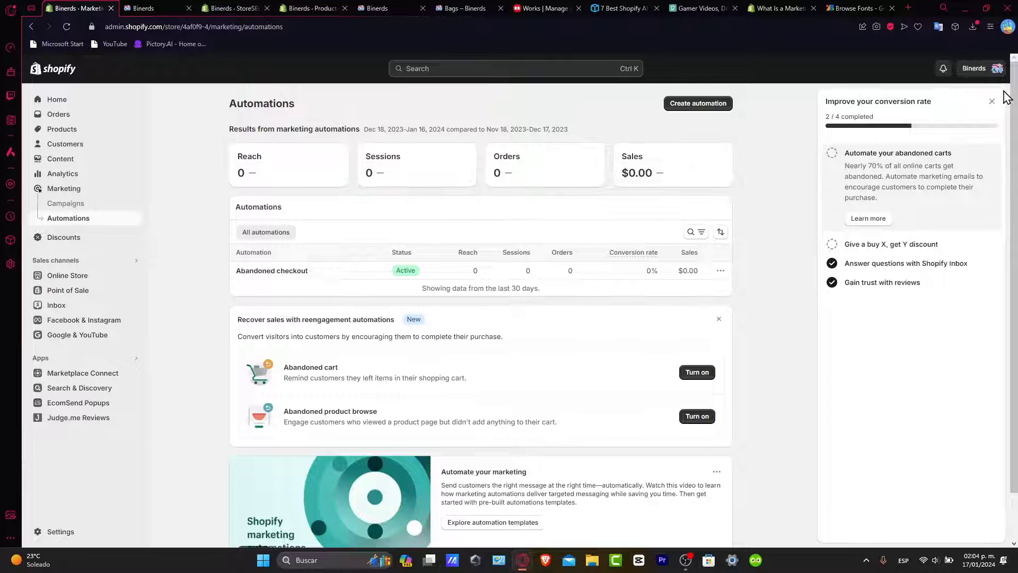
{"action": "left_click", "coordinate": [991, 102]}
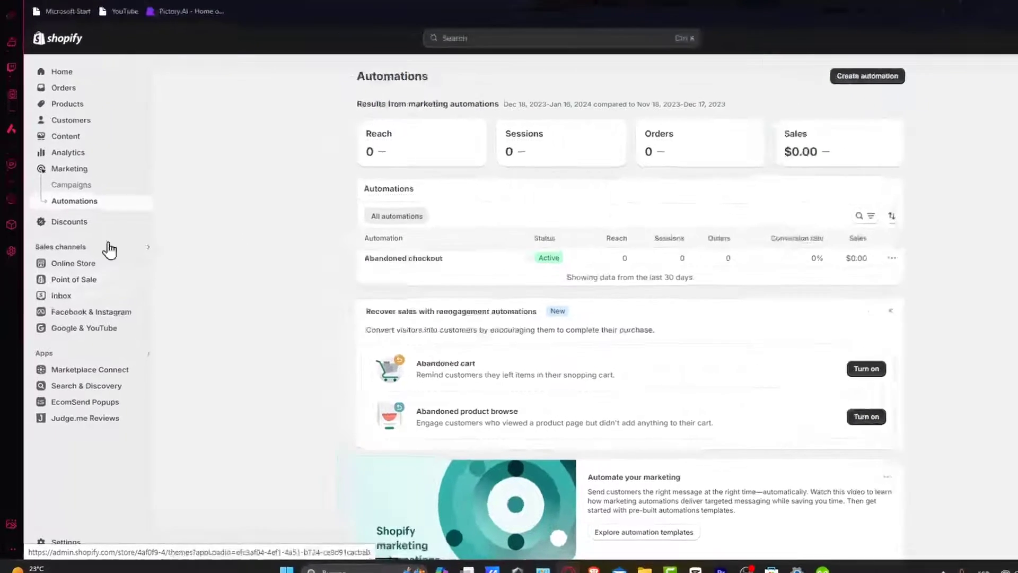
{"action": "left_click", "coordinate": [80, 263]}
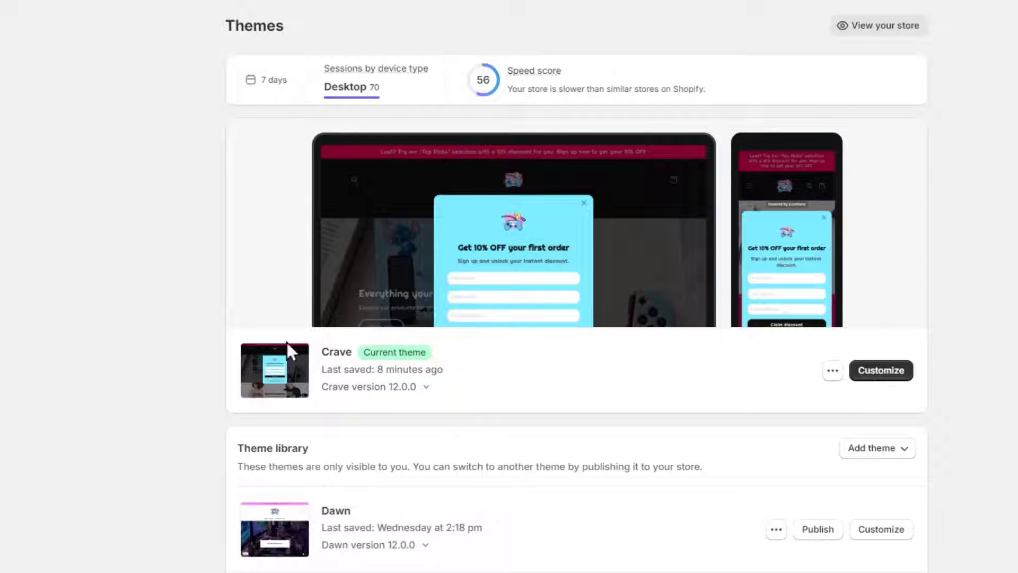
{"action": "left_click", "coordinate": [879, 370]}
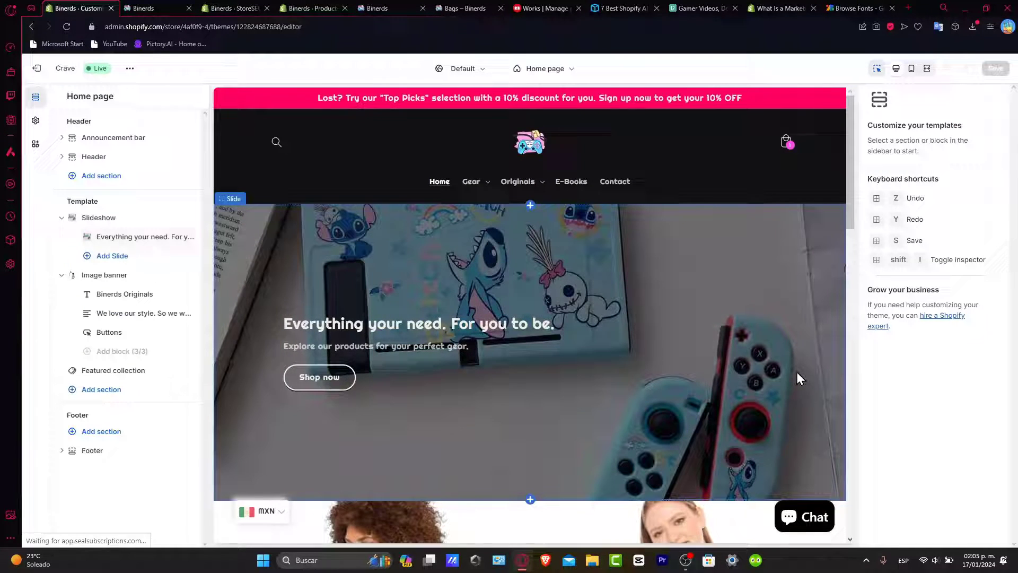
{"action": "mouse_move", "coordinate": [767, 299]}
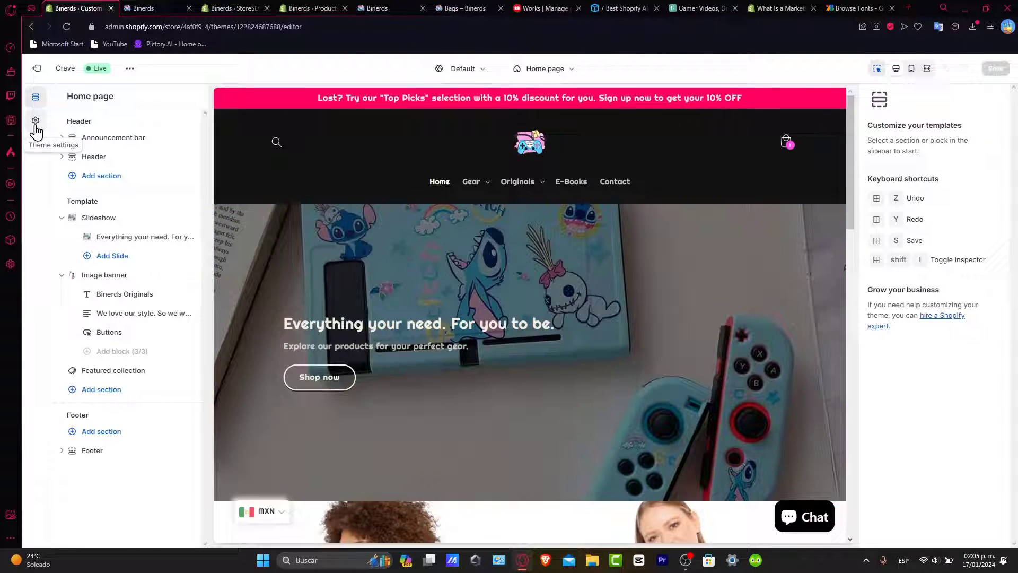
- Browse the Headings font list under Theme settings > Typography, loading more built-in fonts
{"action": "left_click", "coordinate": [35, 121]}
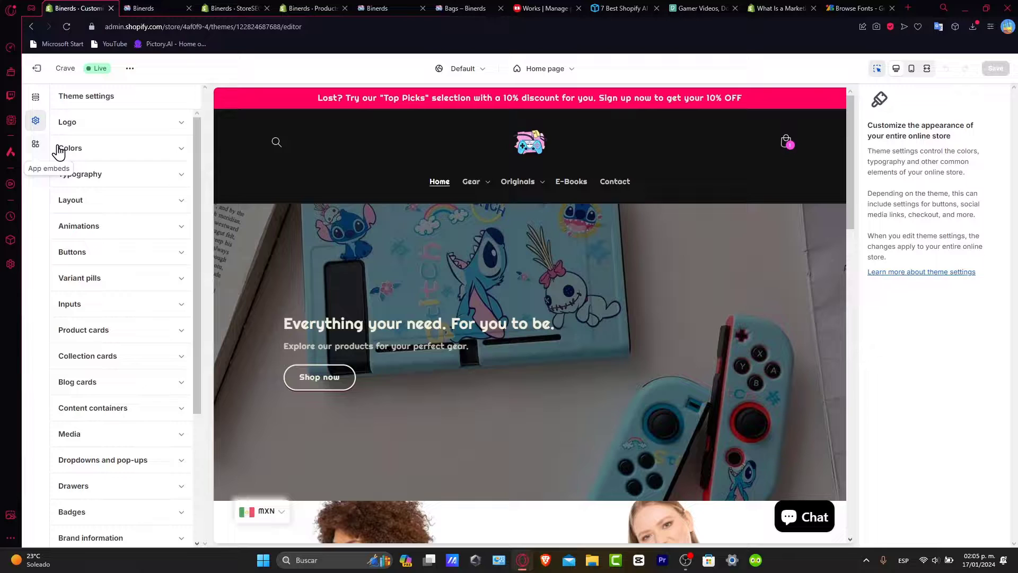
{"action": "left_click", "coordinate": [81, 173]}
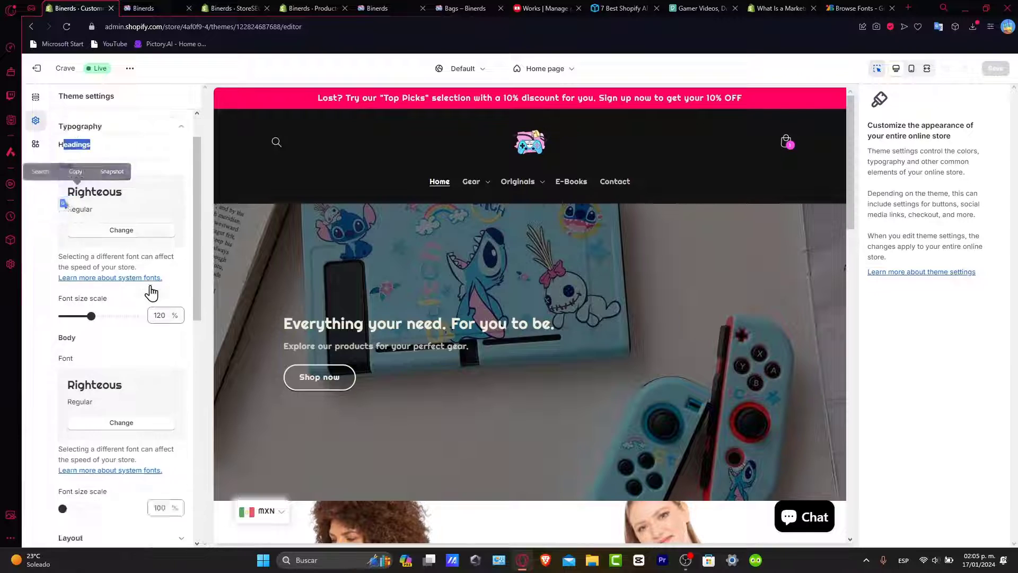
{"action": "scroll", "scroll_direction": "down", "scroll_amount": 3}
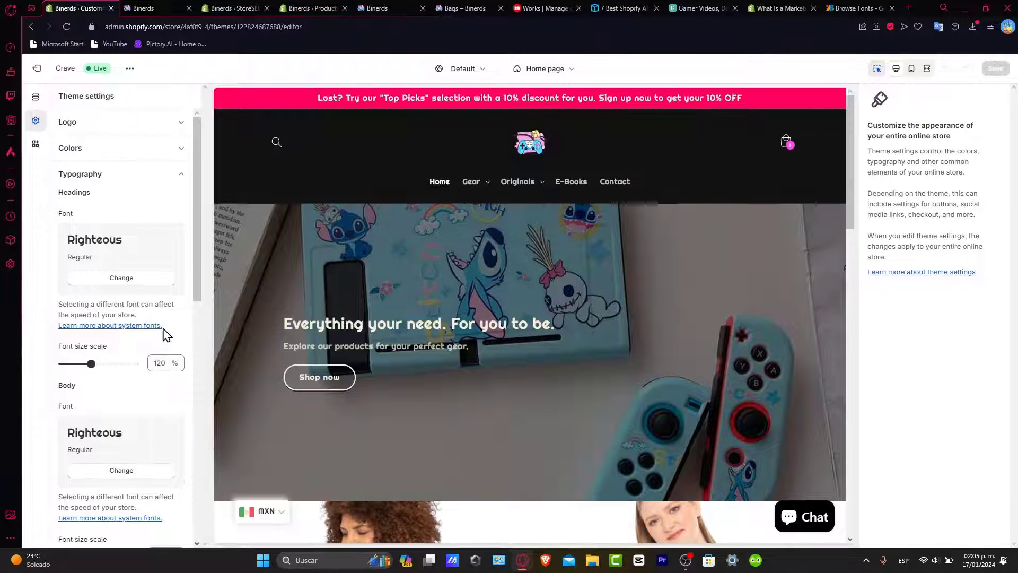
{"action": "left_click", "coordinate": [121, 277]}
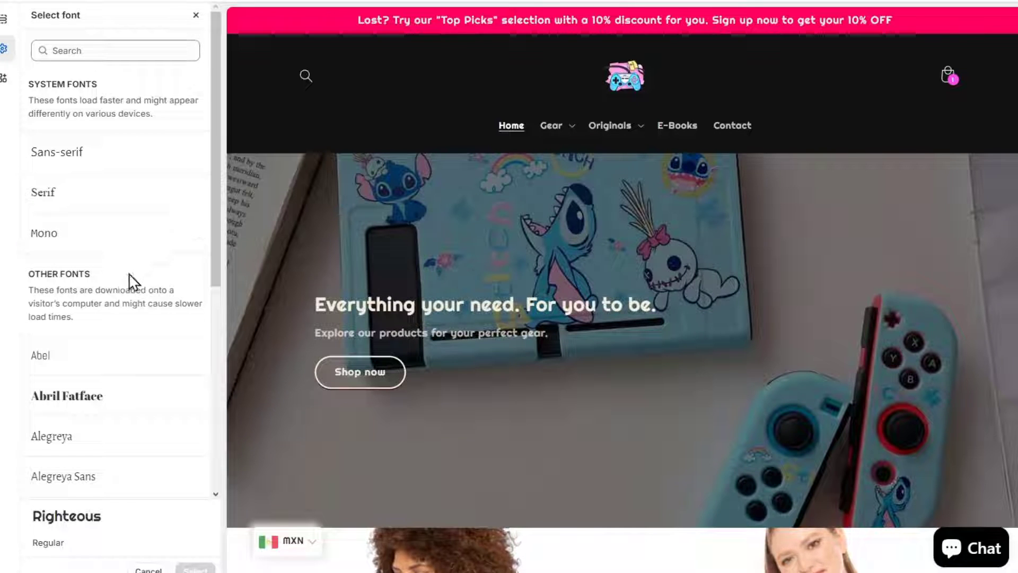
{"action": "scroll", "scroll_direction": "down", "scroll_amount": 3}
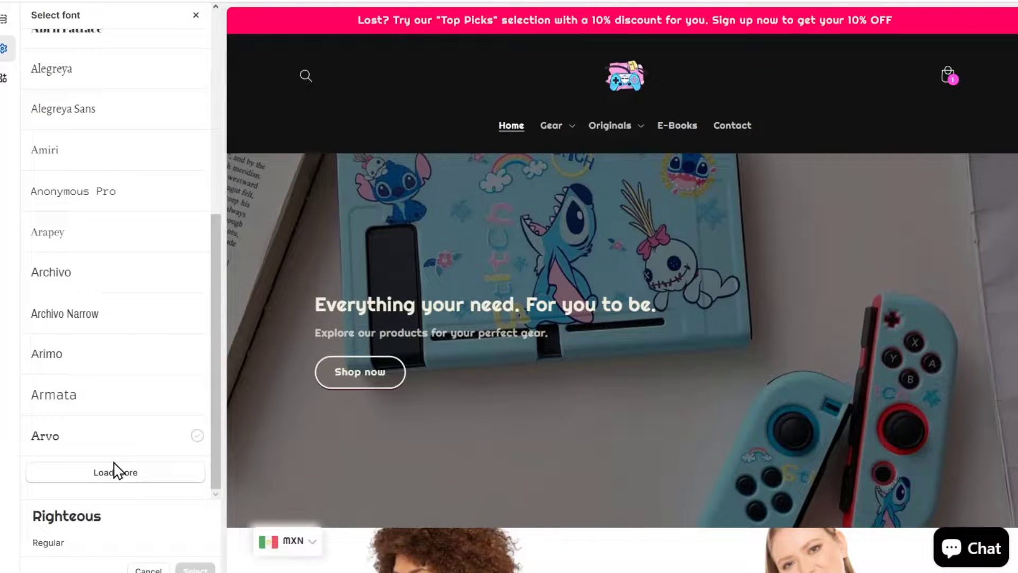
{"action": "left_click", "coordinate": [115, 471]}
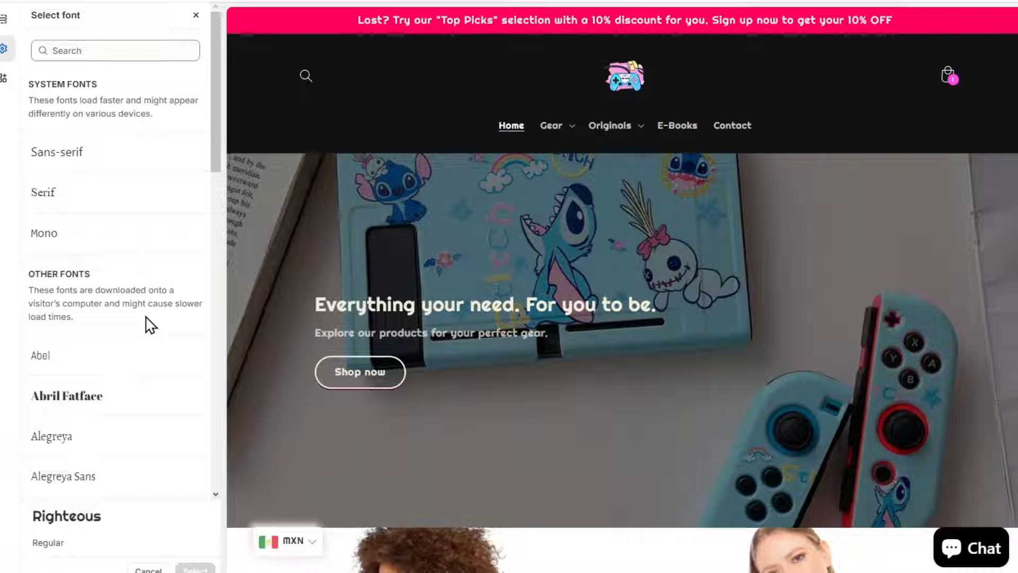
{"action": "left_click", "coordinate": [56, 151]}
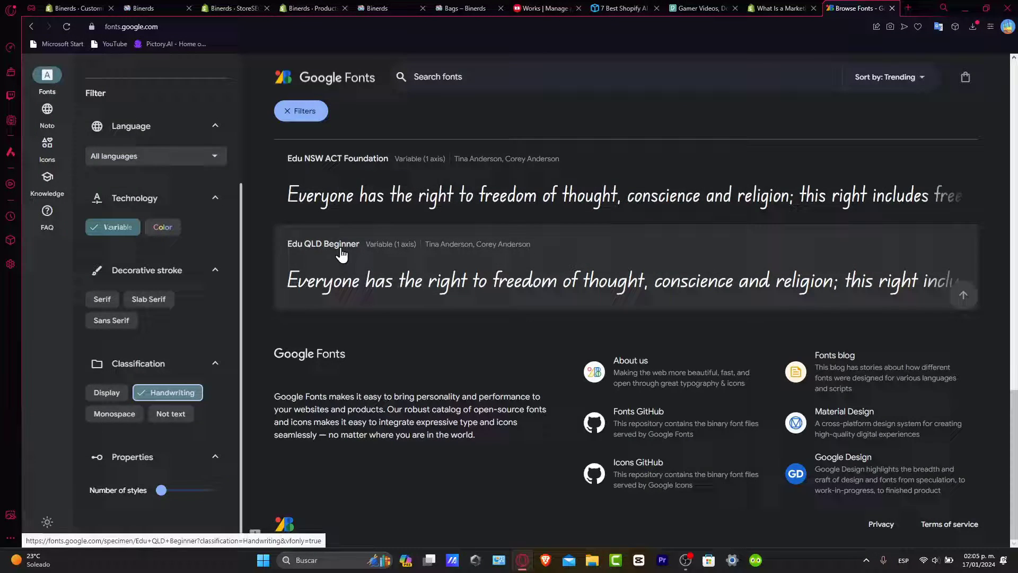
- View the Edu QLD Beginner specimen page to note its name, then return to the theme editor
{"action": "left_click", "coordinate": [323, 243]}
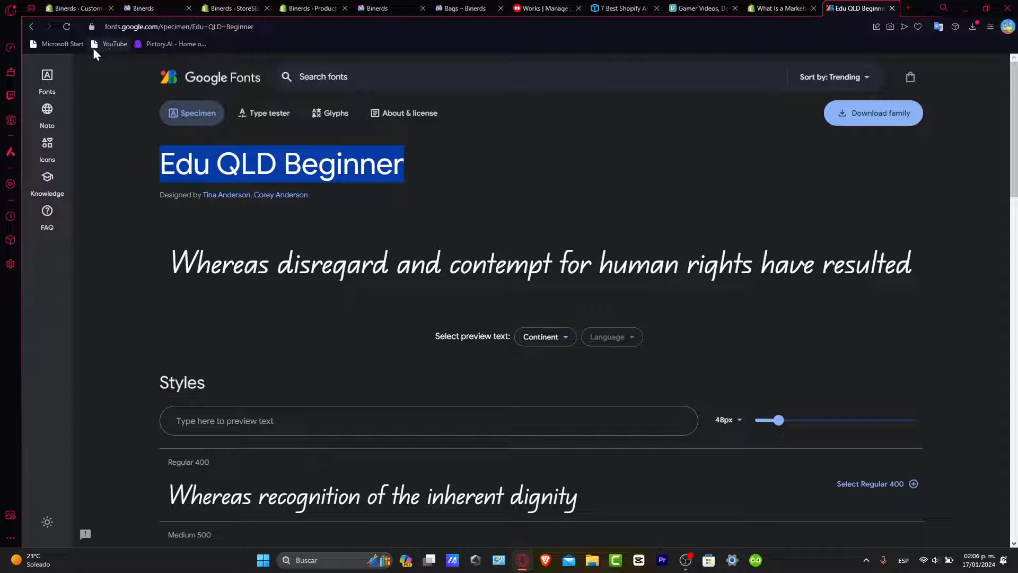
{"action": "left_click", "coordinate": [71, 8]}
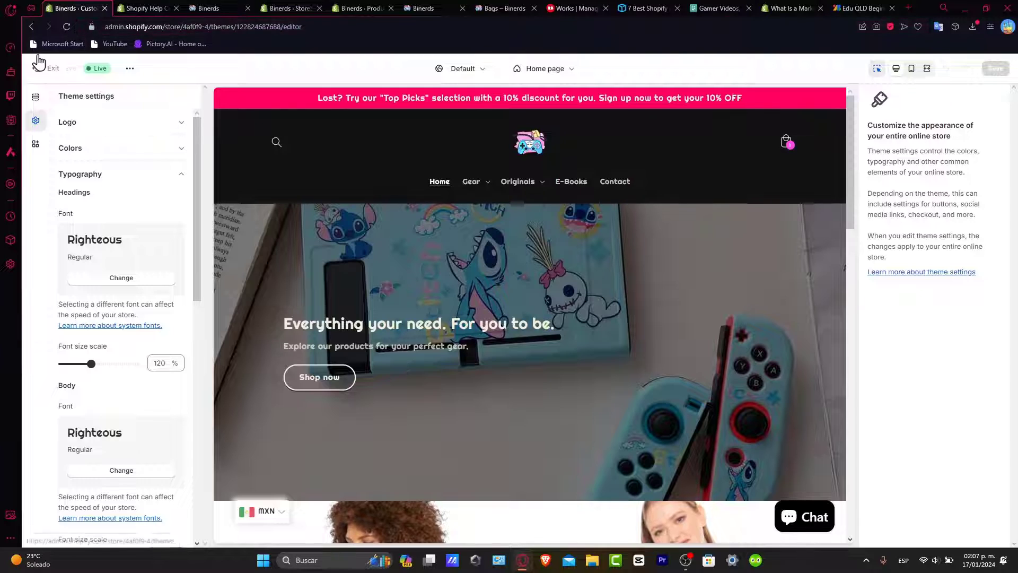
- Search the App Store for 'fonts' and start installing the RT: Google Fonts, Custom Fonts app
{"action": "left_click", "coordinate": [143, 7]}
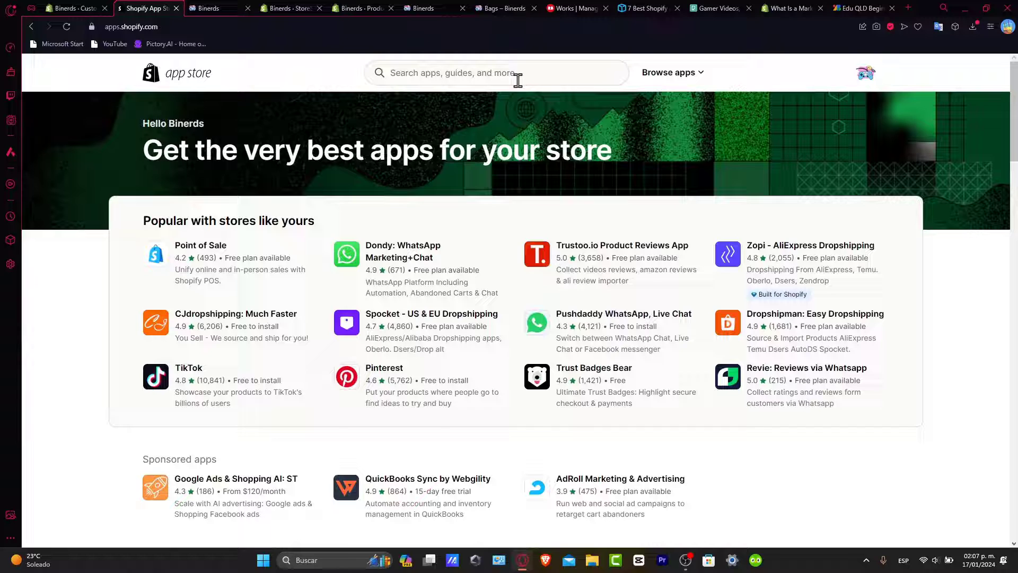
{"action": "left_click", "coordinate": [496, 72]}
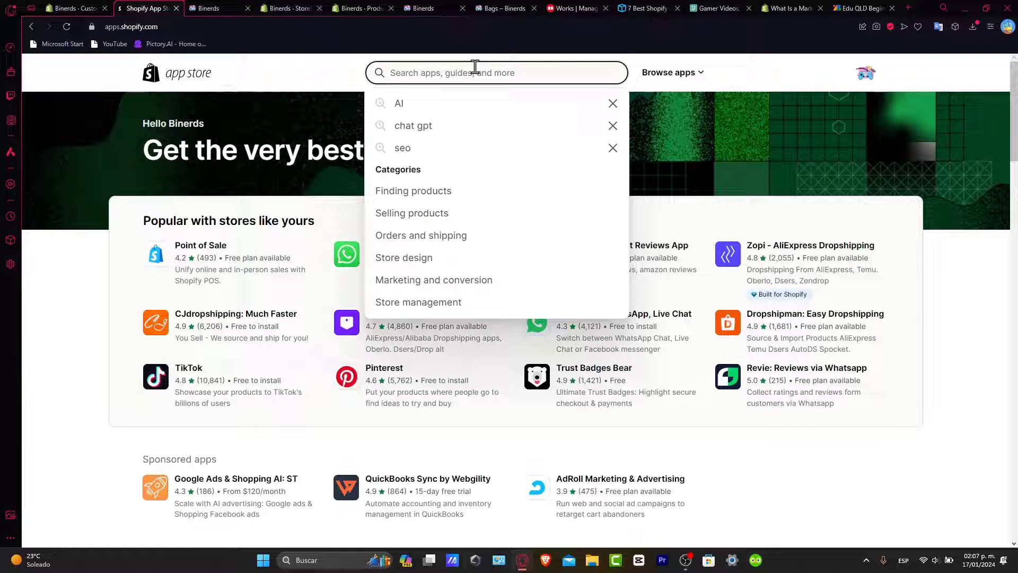
{"action": "type", "text": "fonts"}
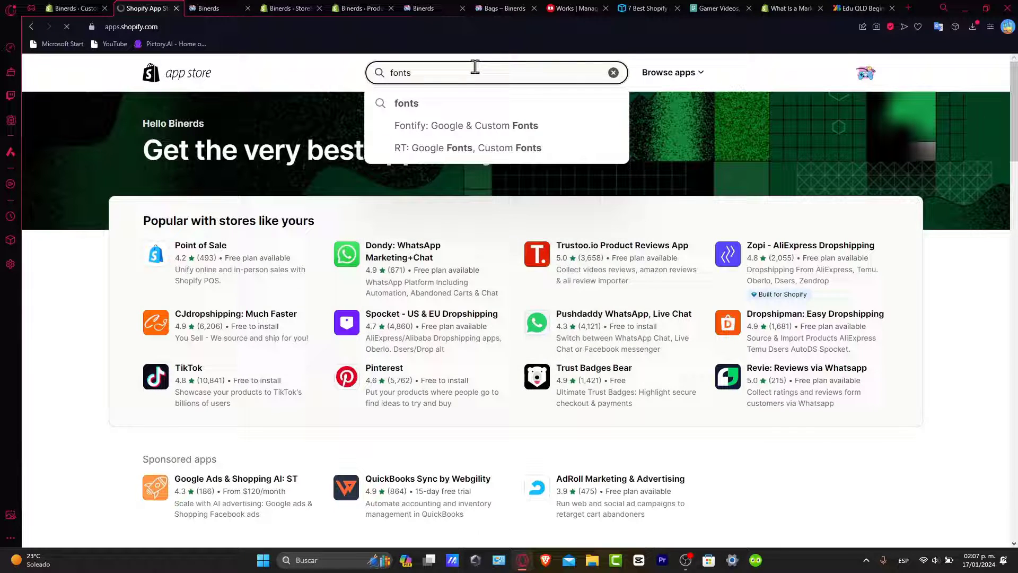
{"action": "left_click", "coordinate": [466, 147]}
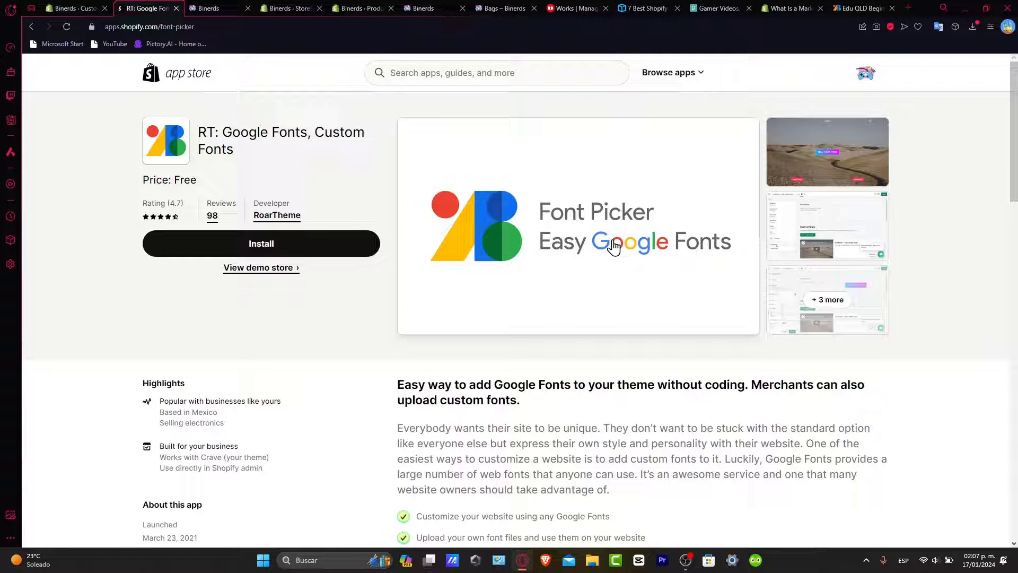
{"action": "mouse_move", "coordinate": [345, 249]}
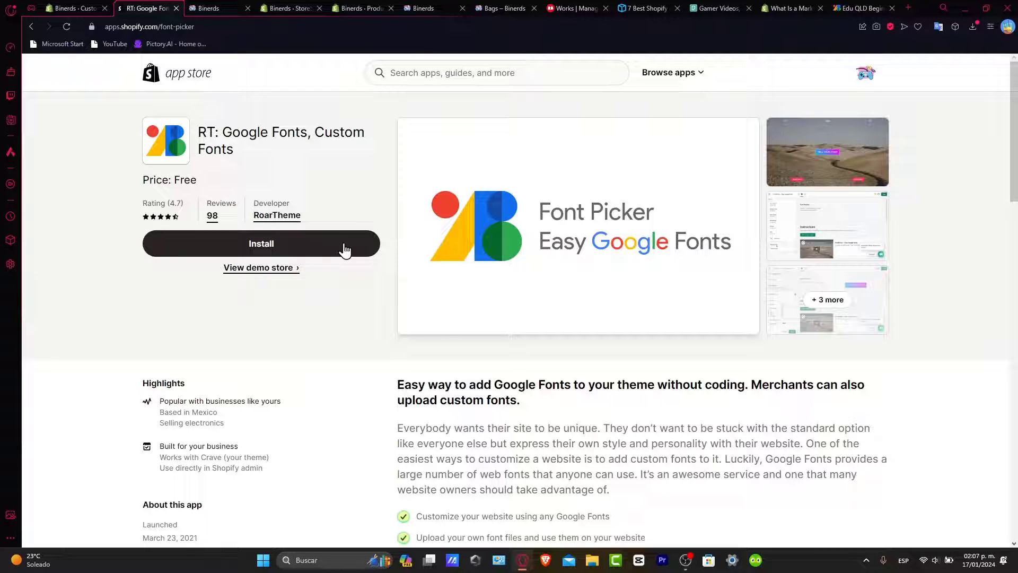
{"action": "left_click", "coordinate": [261, 244]}
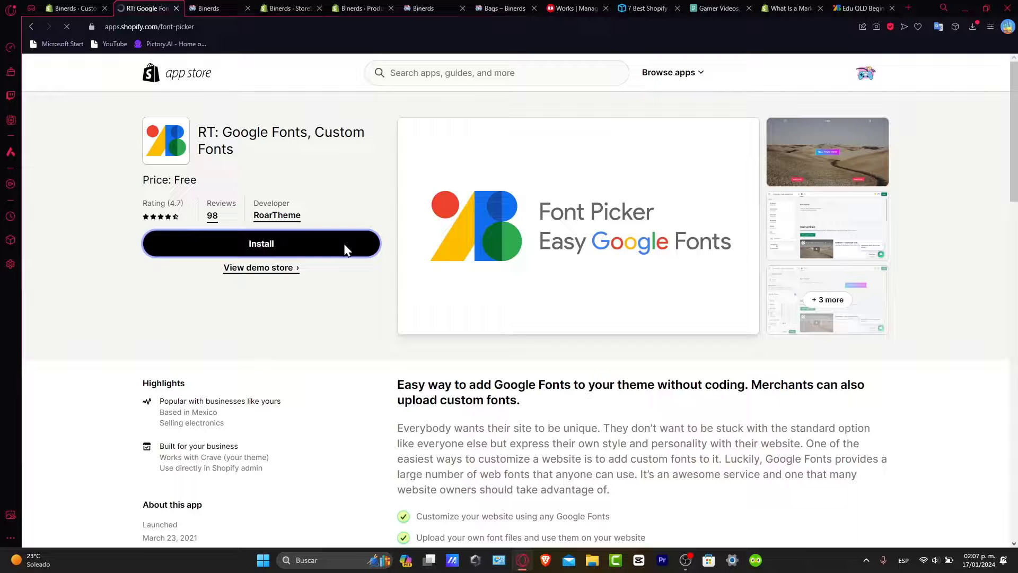
{"action": "left_click", "coordinate": [261, 243]}
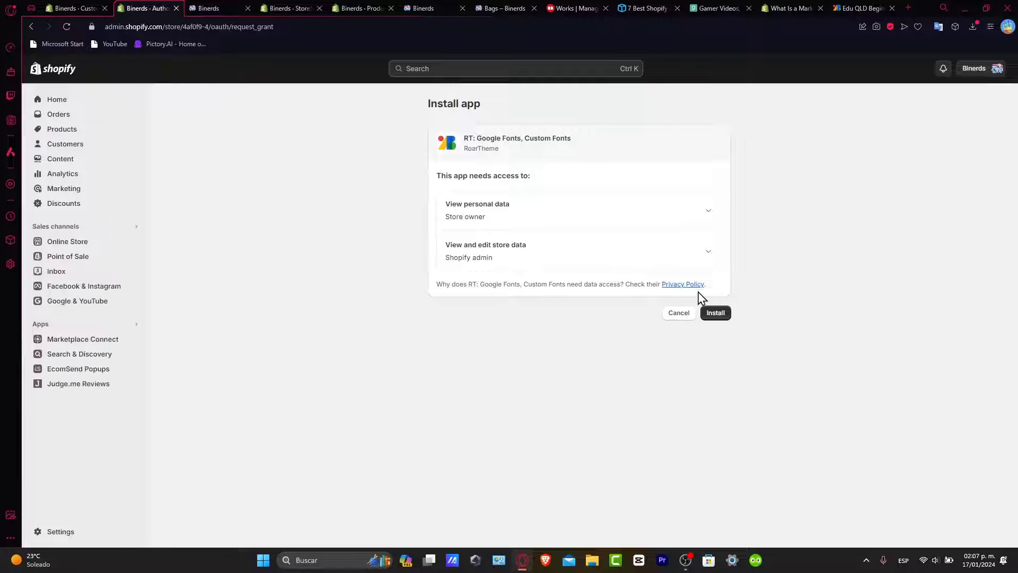
- Approve the app's access to install it, then launch its font customization from the Dashboard
{"action": "left_click", "coordinate": [715, 312]}
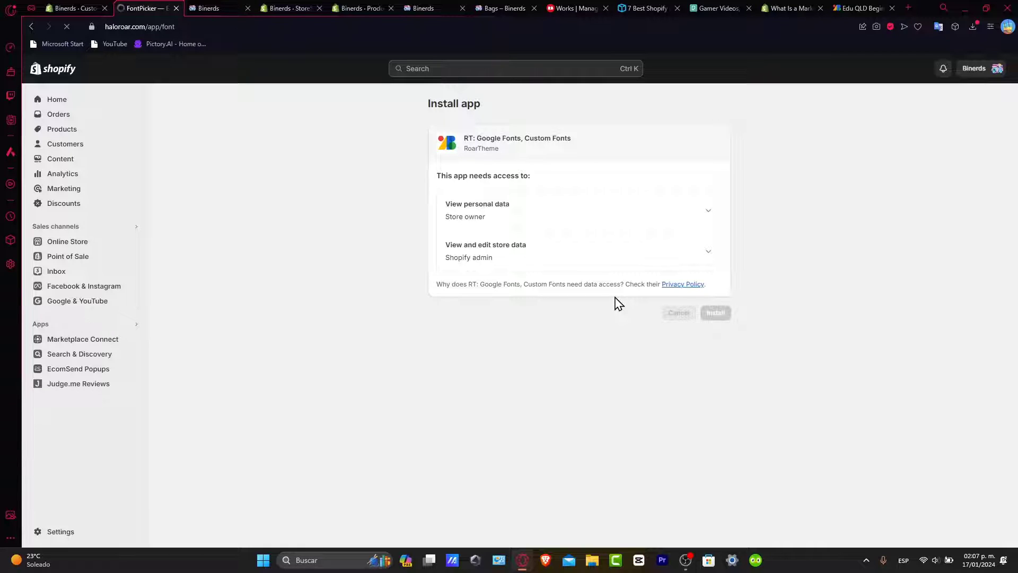
{"action": "left_click", "coordinate": [714, 315]}
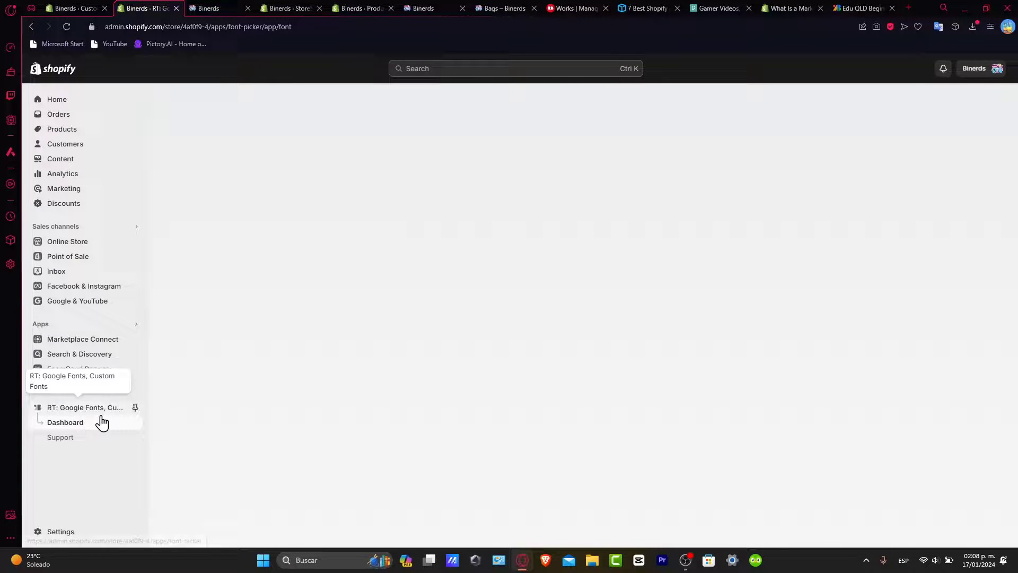
{"action": "left_click", "coordinate": [64, 422]}
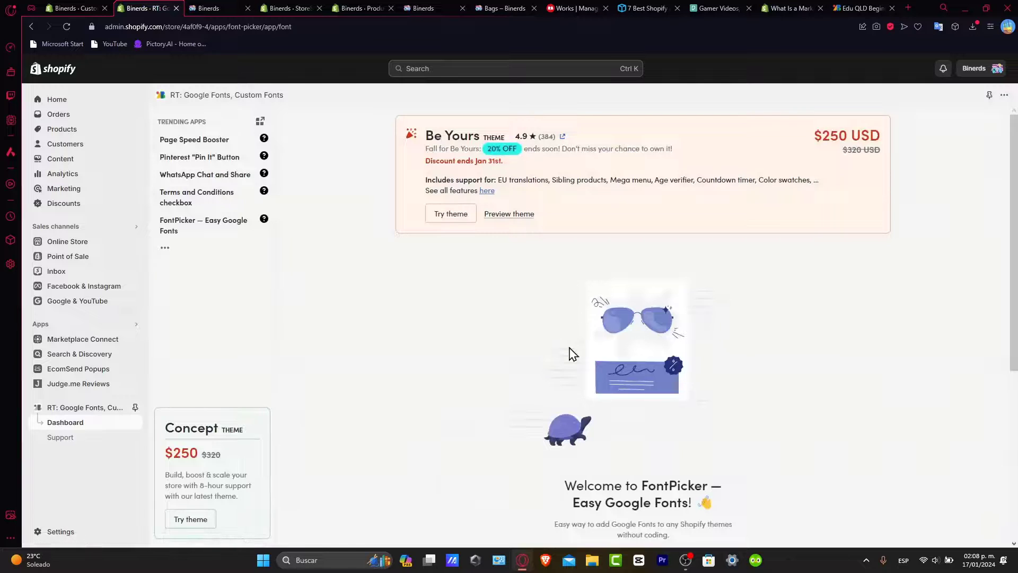
{"action": "scroll", "scroll_direction": "down", "scroll_amount": 3}
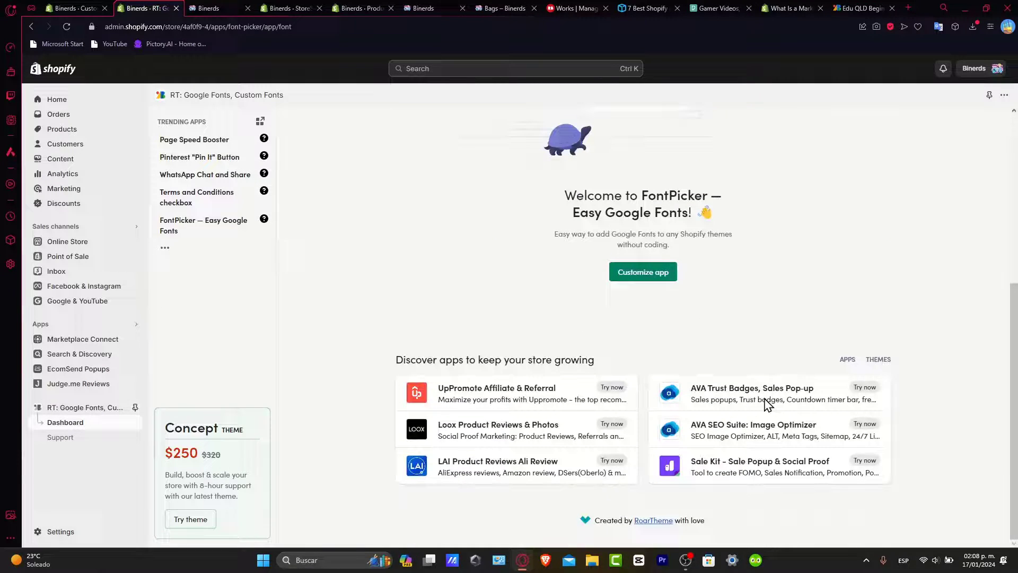
{"action": "left_click", "coordinate": [642, 272]}
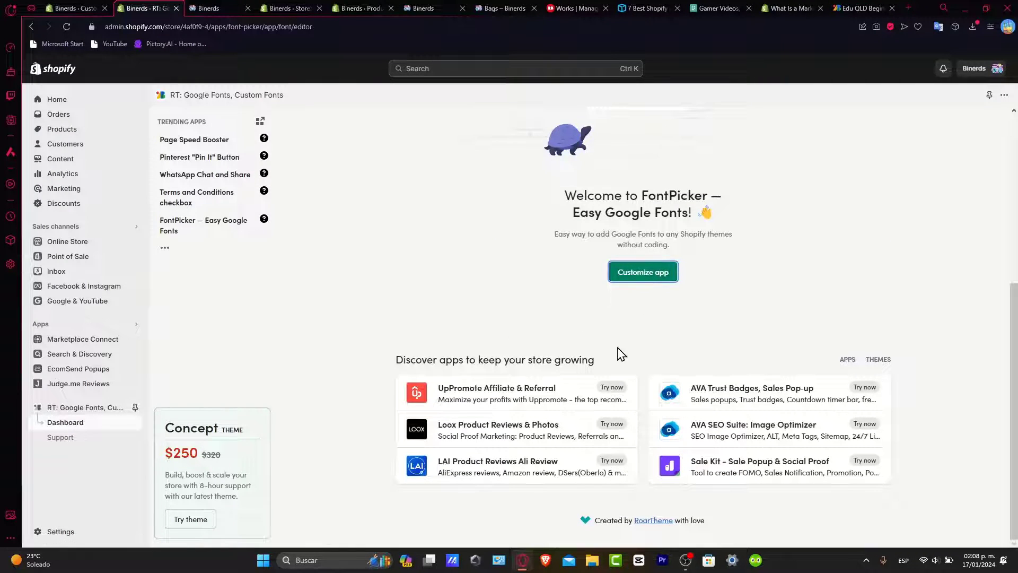
{"action": "left_click", "coordinate": [643, 272]}
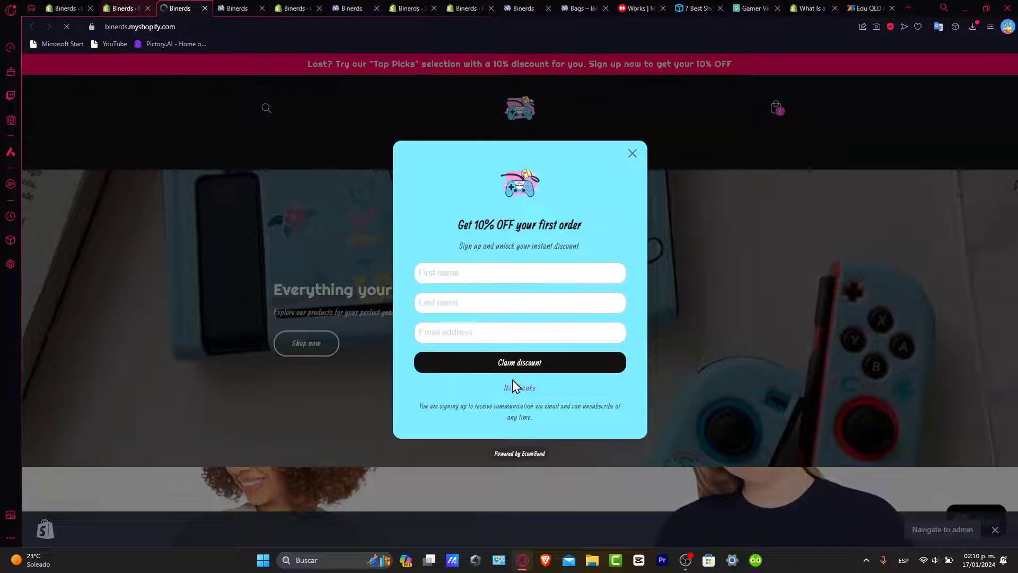
- Confirm Edu QLD Beginner applies to all elements and check the live storefront in handwriting
{"action": "left_click", "coordinate": [123, 7]}
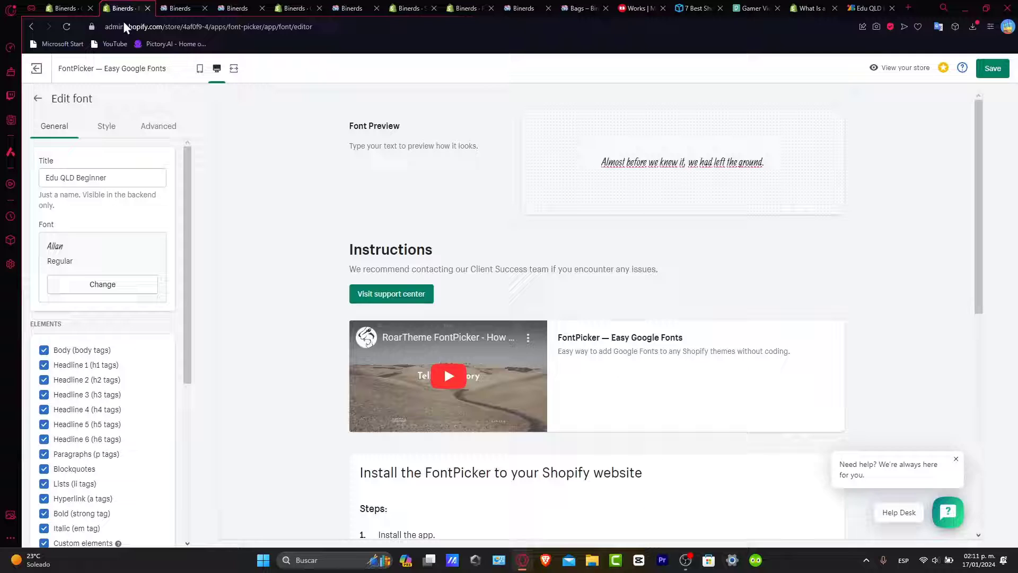
{"action": "scroll", "scroll_direction": "down", "scroll_amount": 3}
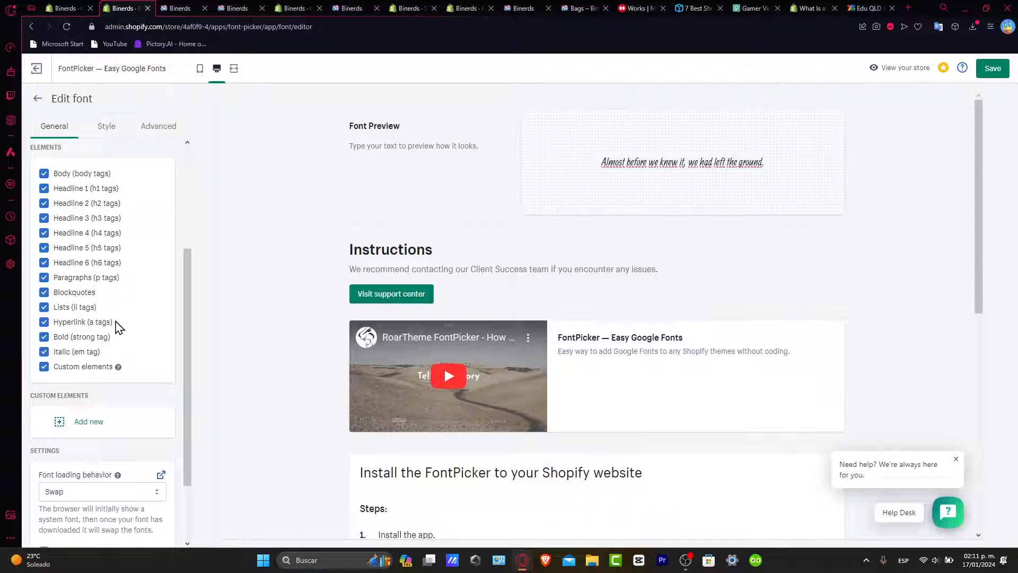
{"action": "left_click", "coordinate": [175, 7]}
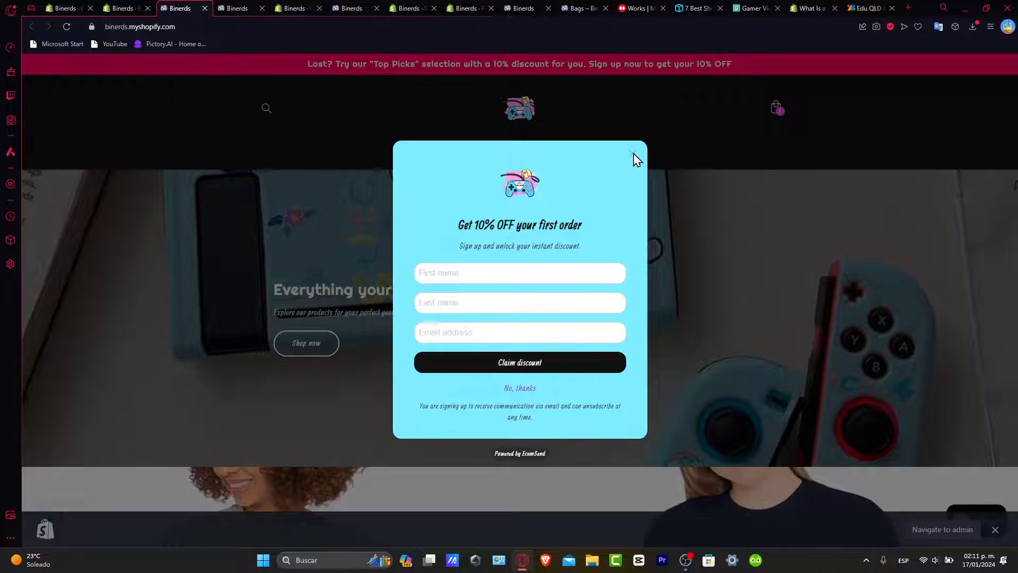
{"action": "left_click", "coordinate": [633, 156]}
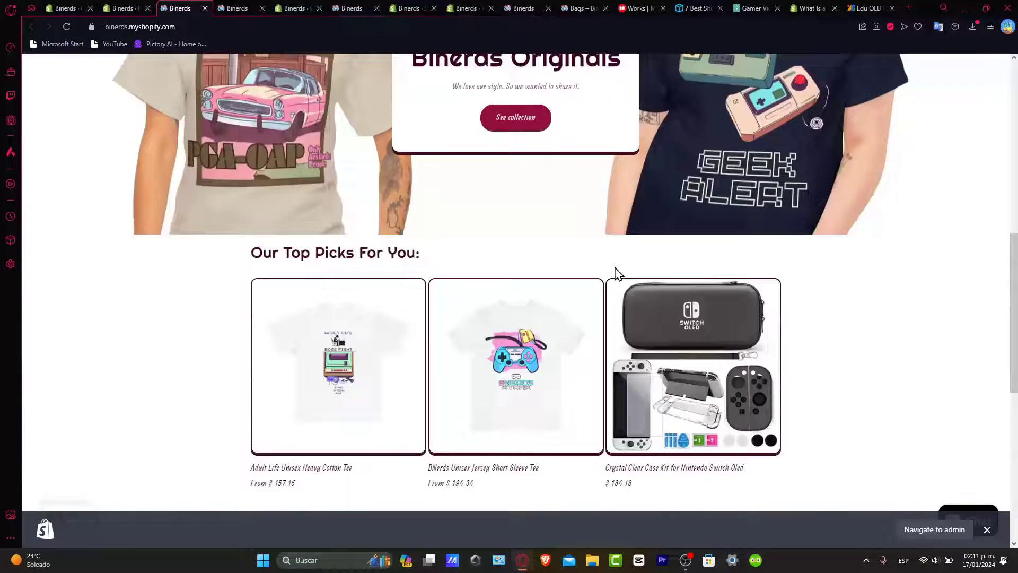
{"action": "scroll", "scroll_direction": "down", "scroll_amount": 3}
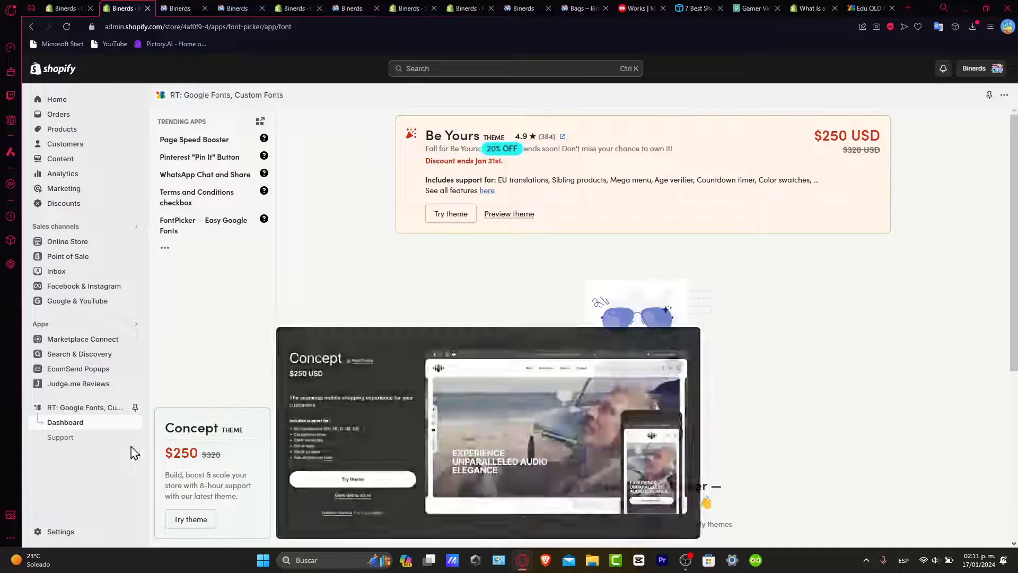
- Choose Uninstall from the app page's … menu to bring up the removal confirmation
{"action": "left_click", "coordinate": [85, 412]}
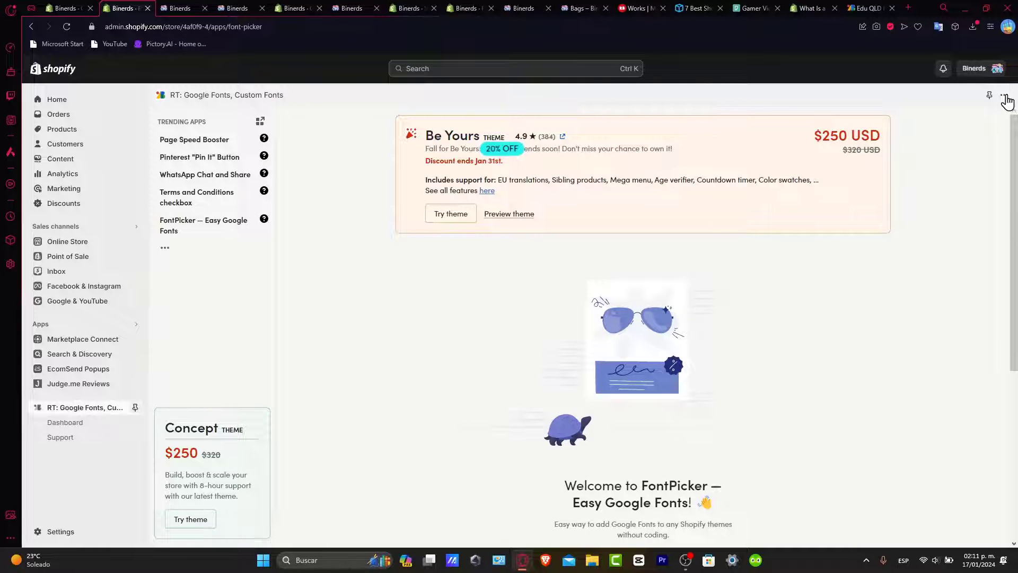
{"action": "left_click", "coordinate": [1005, 94]}
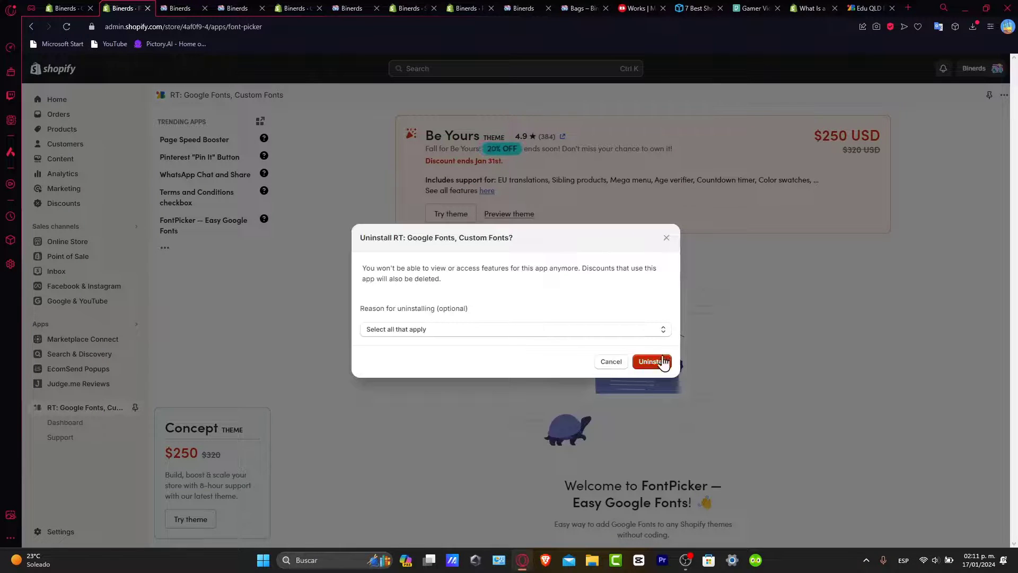
- Confirm uninstalling RT: Google Fonts, Custom Fonts so the apps page shows the success banner
{"action": "left_click", "coordinate": [651, 362]}
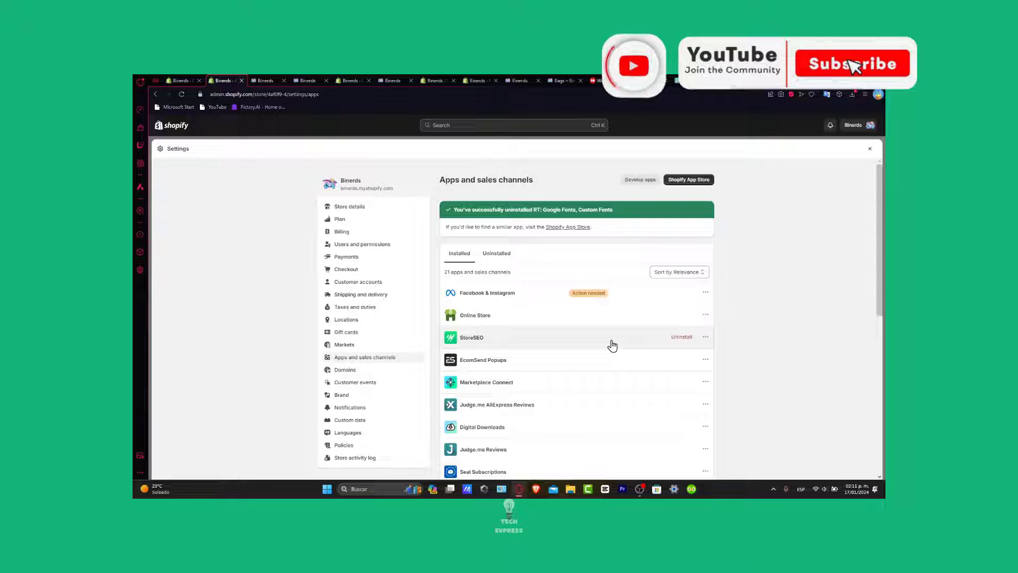
{"action": "left_click", "coordinate": [851, 62]}
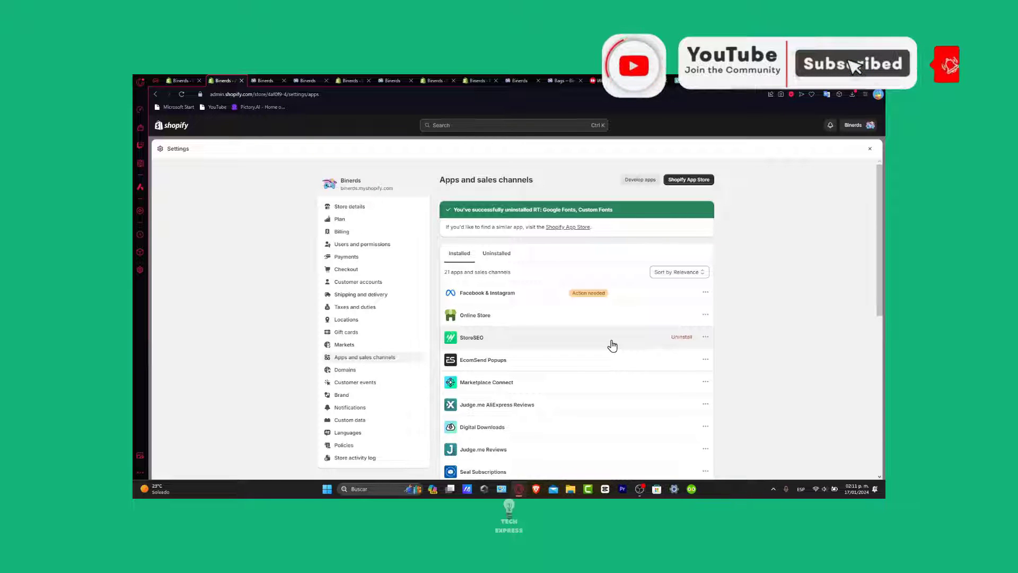